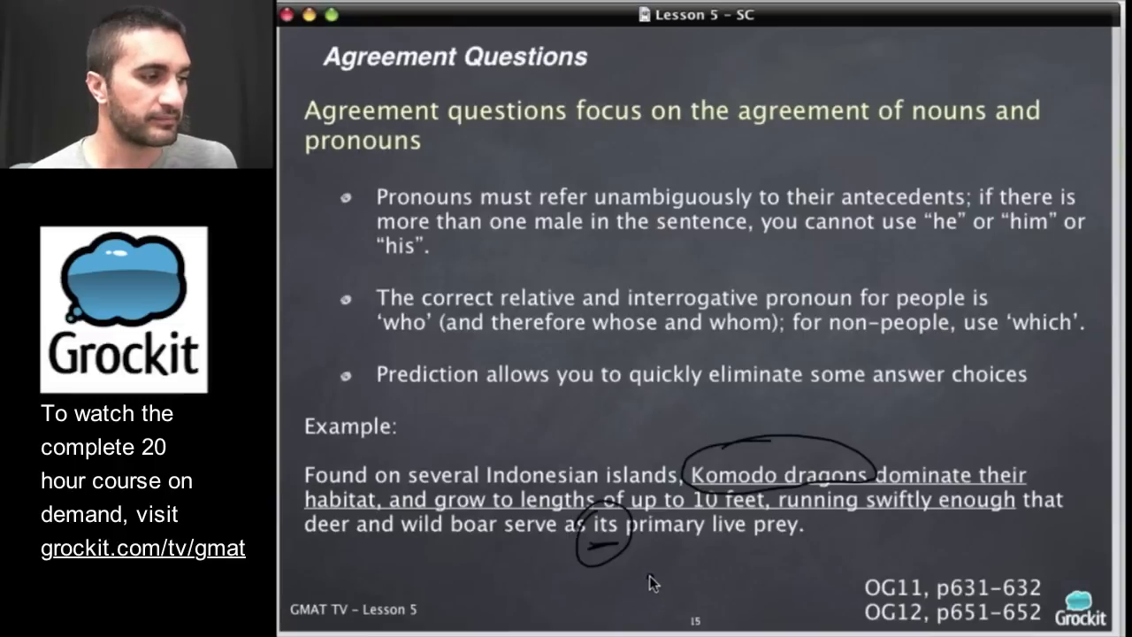
pyautogui.moveTo(646, 576)
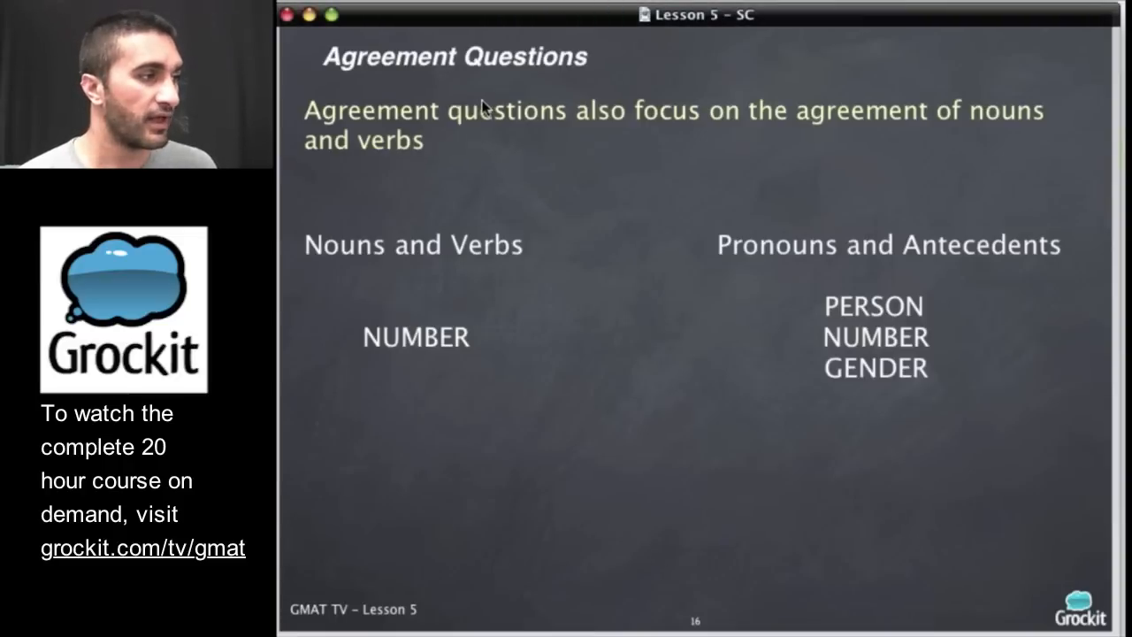
pyautogui.moveTo(583, 184)
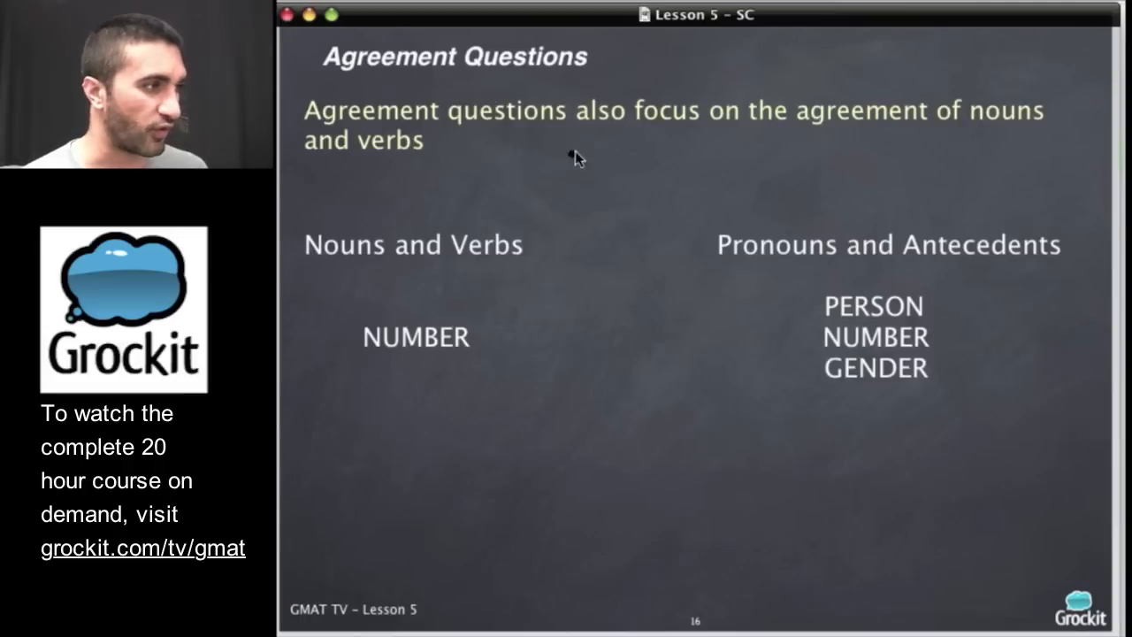
pyautogui.moveTo(807, 158)
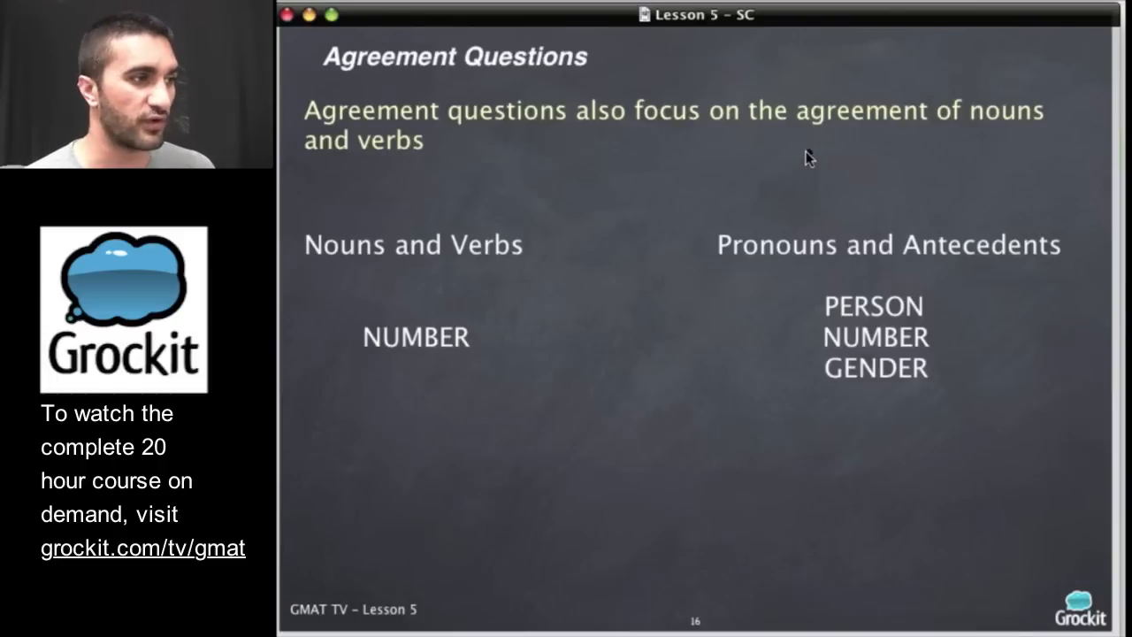
pyautogui.moveTo(484, 267)
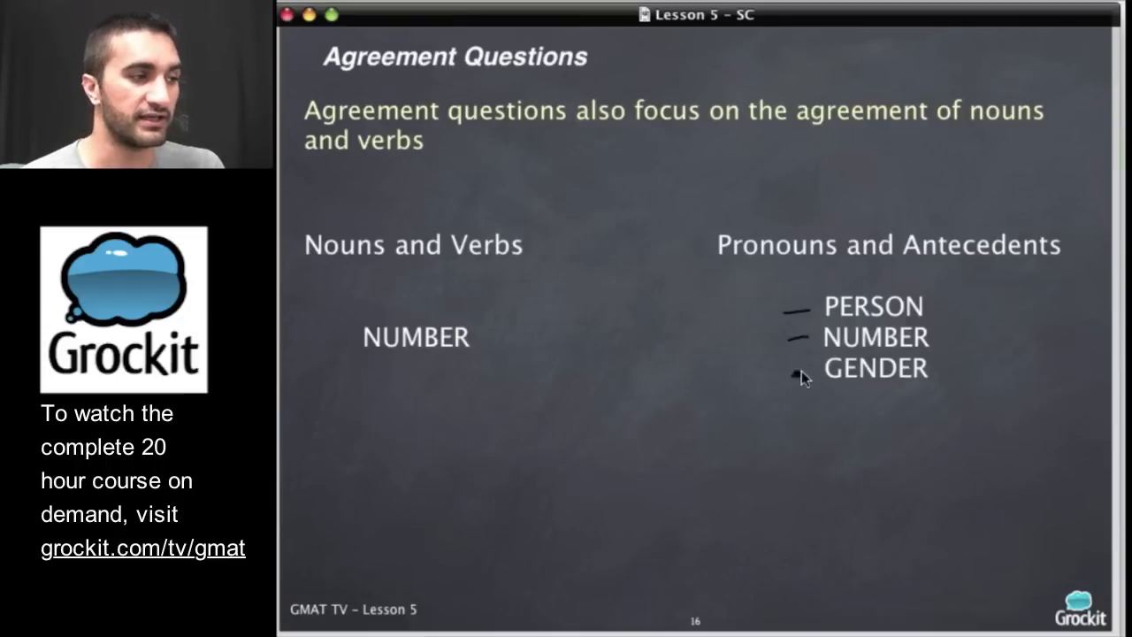
pyautogui.moveTo(773, 427)
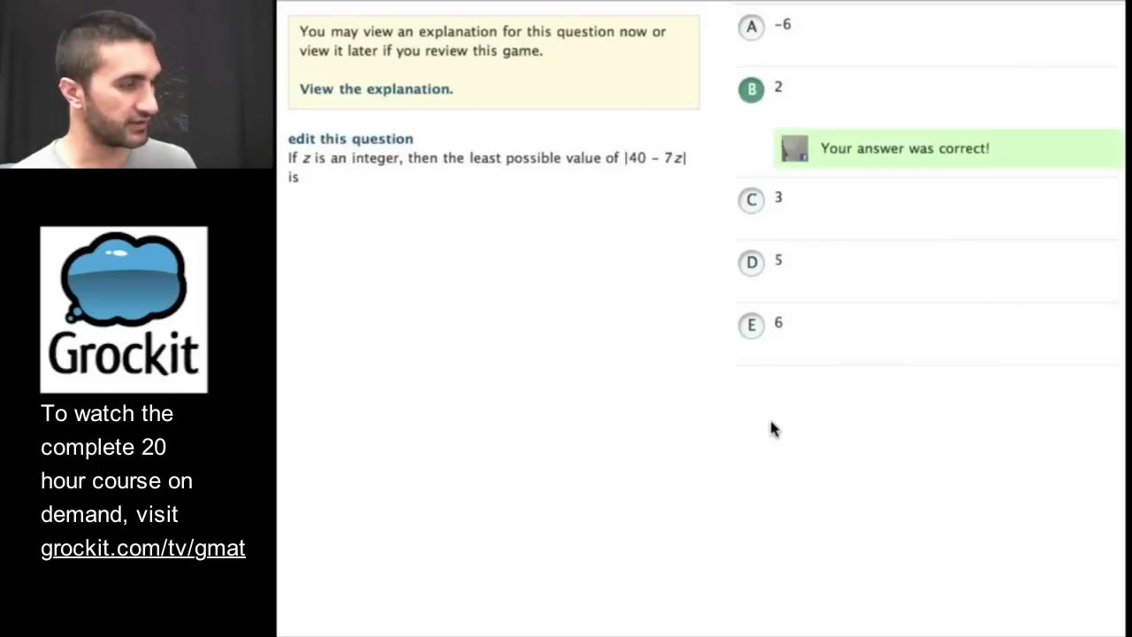
pyautogui.moveTo(1058, 117)
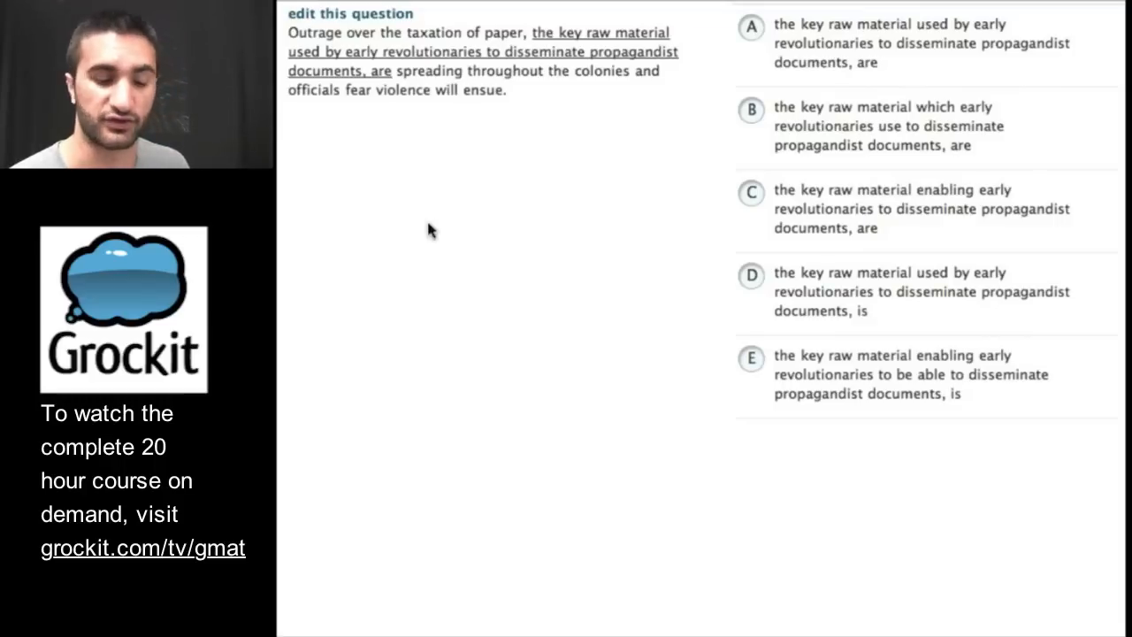
pyautogui.moveTo(686, 109)
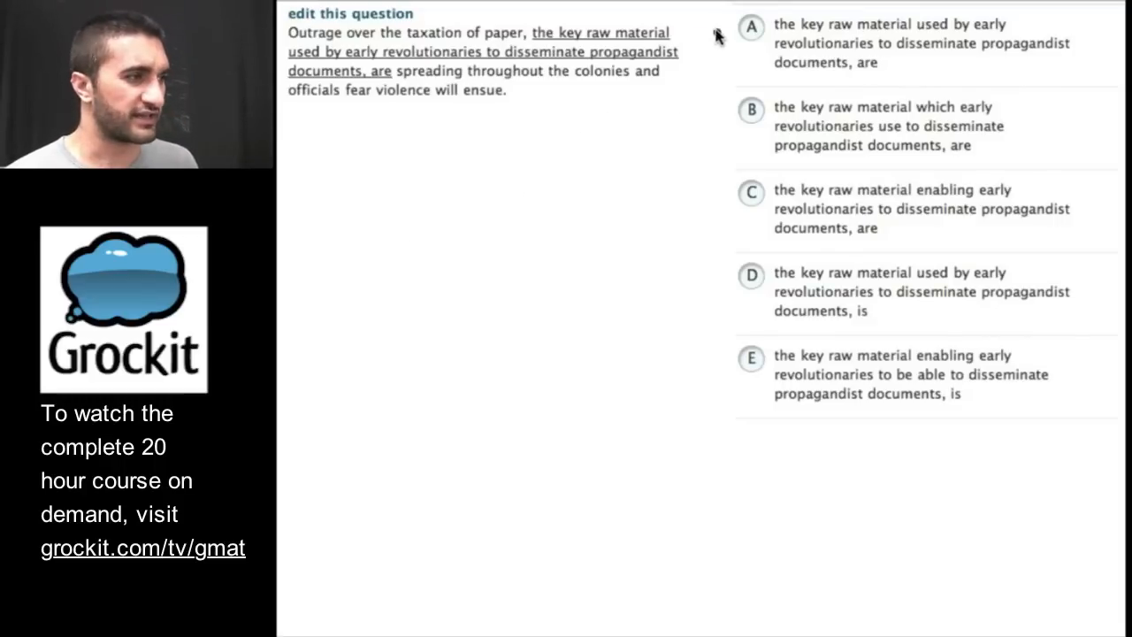
pyautogui.moveTo(540, 88)
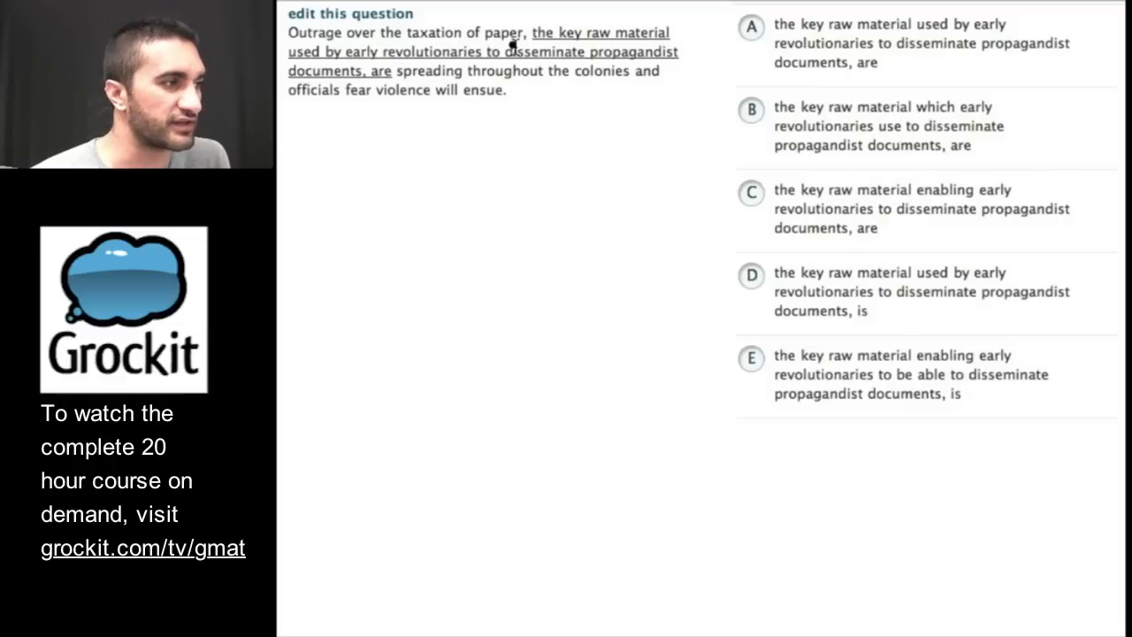
pyautogui.moveTo(405, 71)
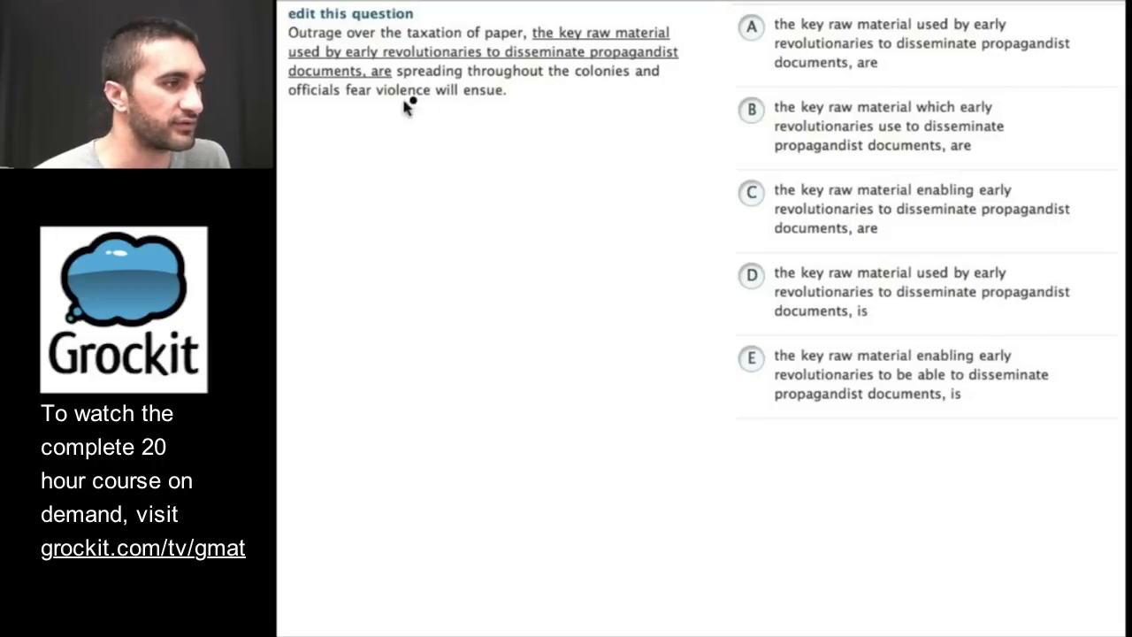
pyautogui.moveTo(508, 122)
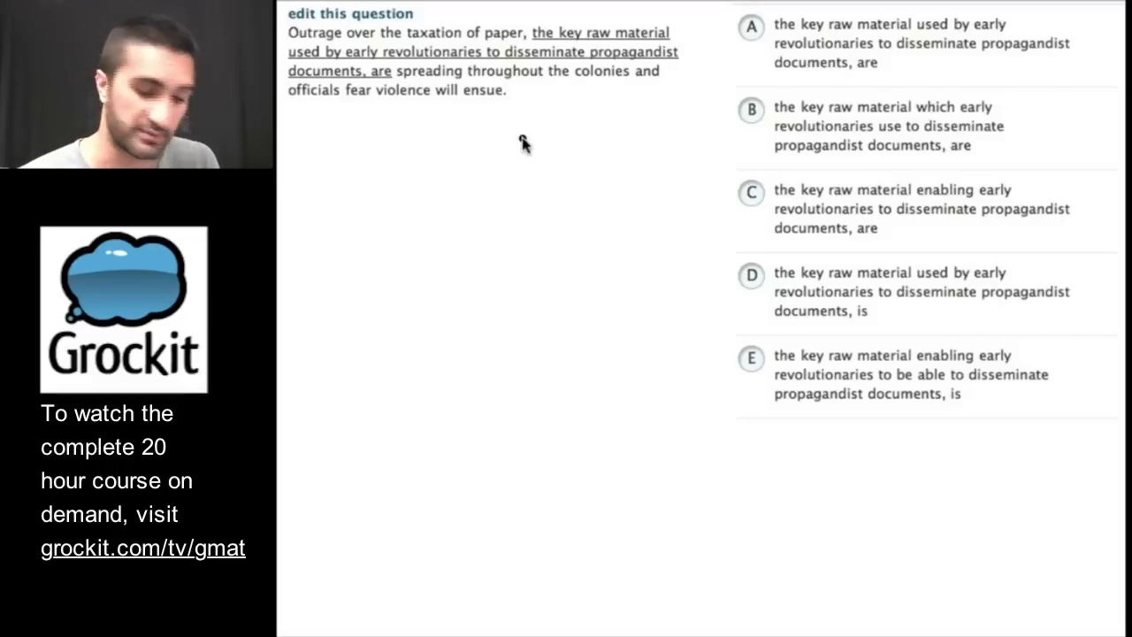
# Step: Continue to the agreement question on outrage over the taxation of paper
pyautogui.click(920, 43)
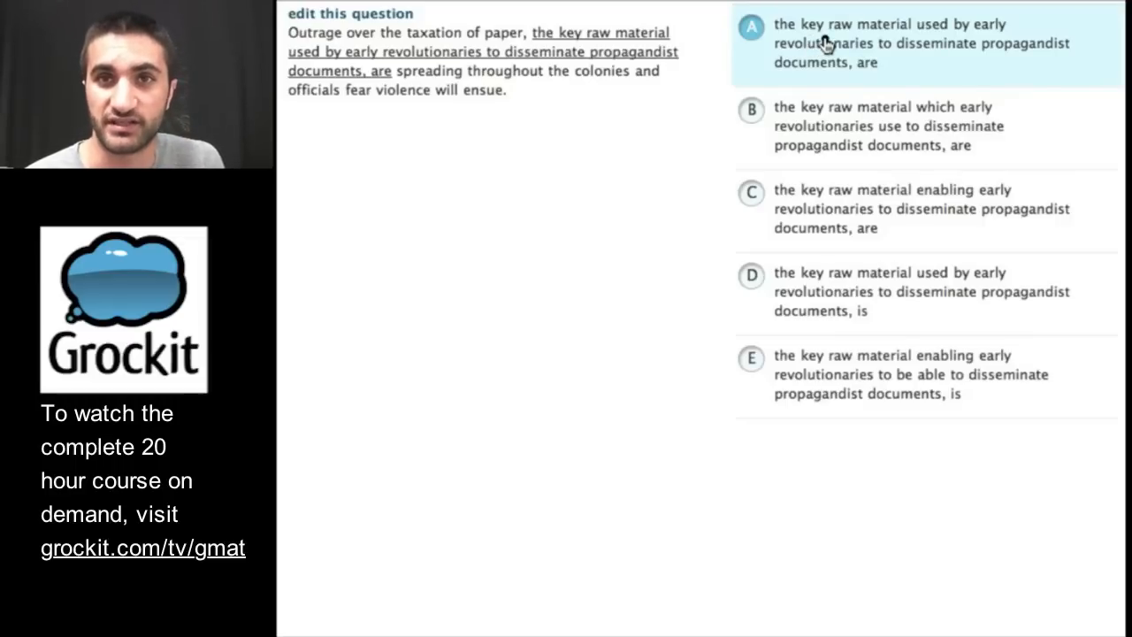
pyautogui.moveTo(865, 55)
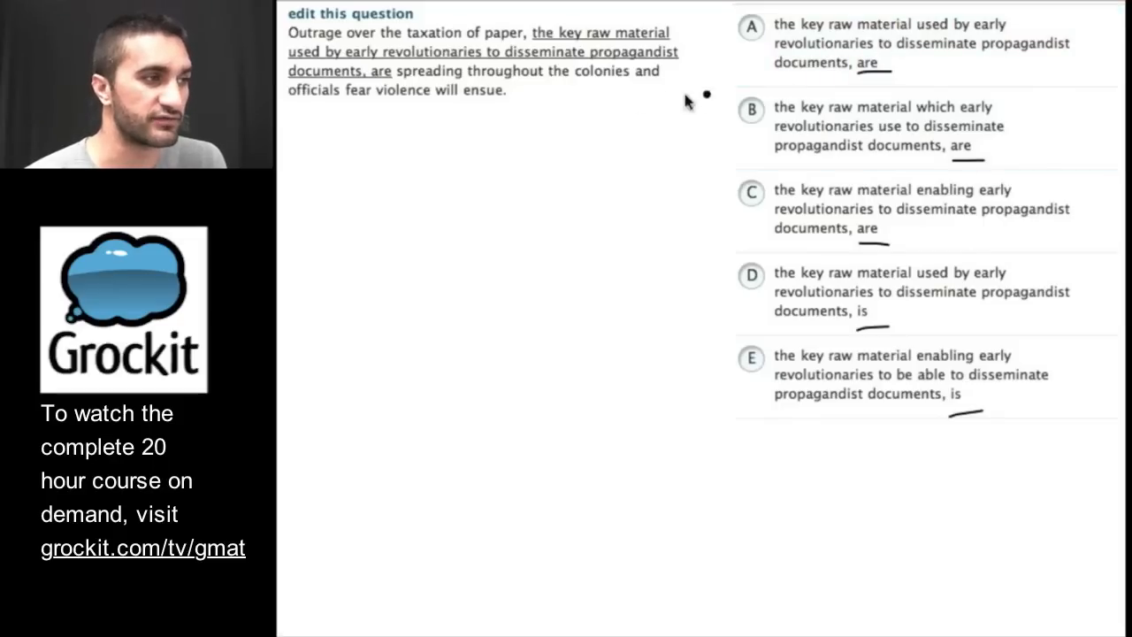
pyautogui.moveTo(456, 50)
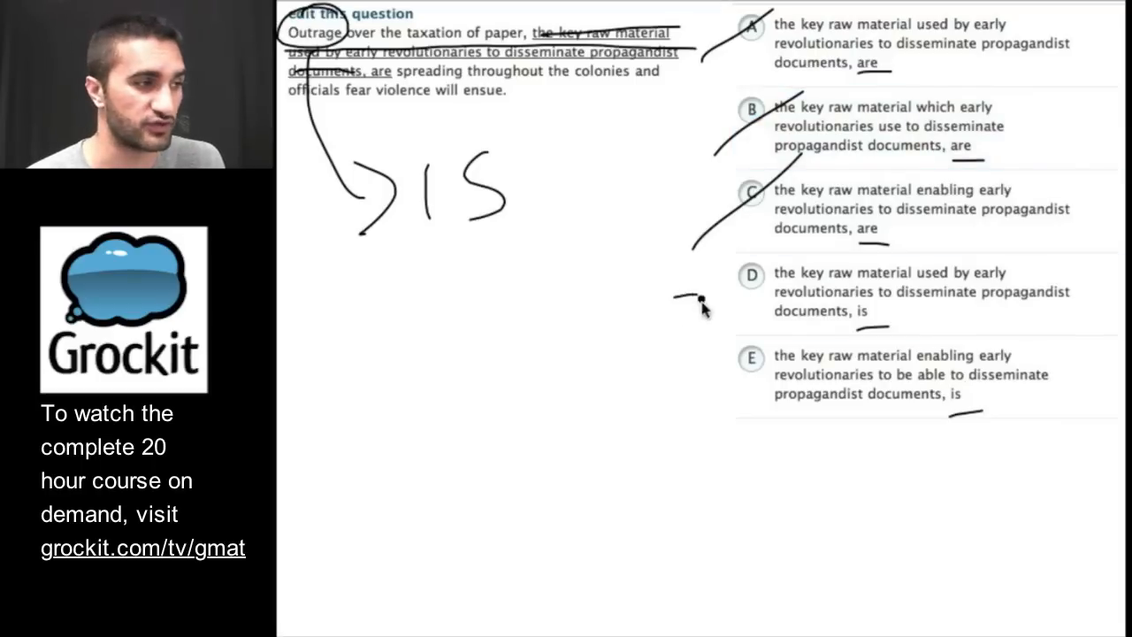
# Step: Mark up the are/is verb and answer choice D, where 'is' agrees with 'outrage'
pyautogui.click(752, 374)
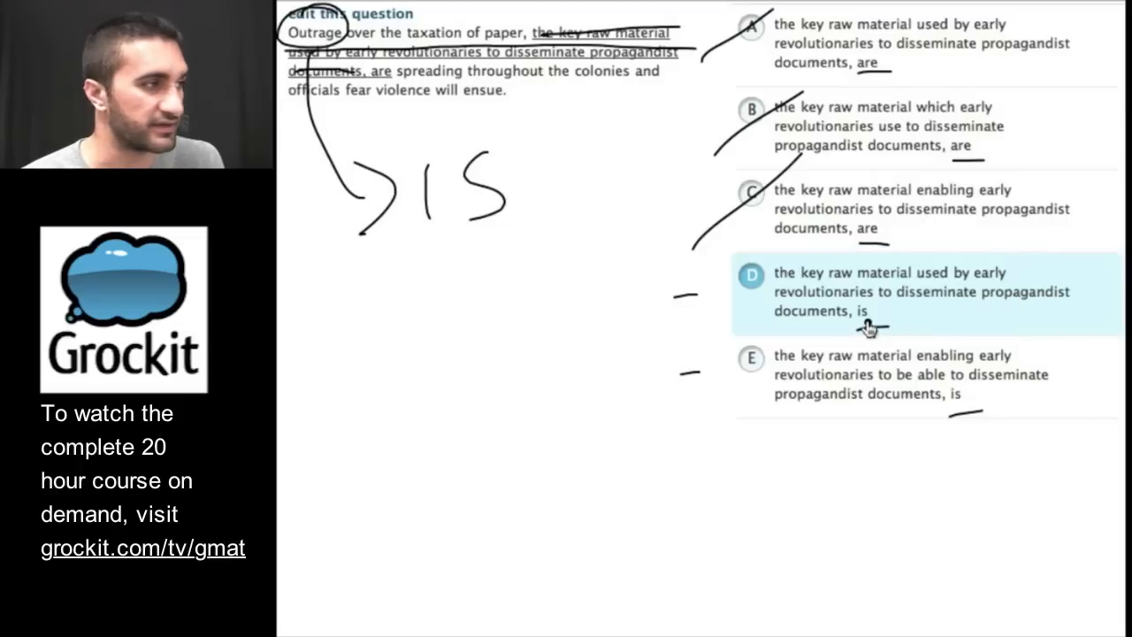
pyautogui.moveTo(861, 325)
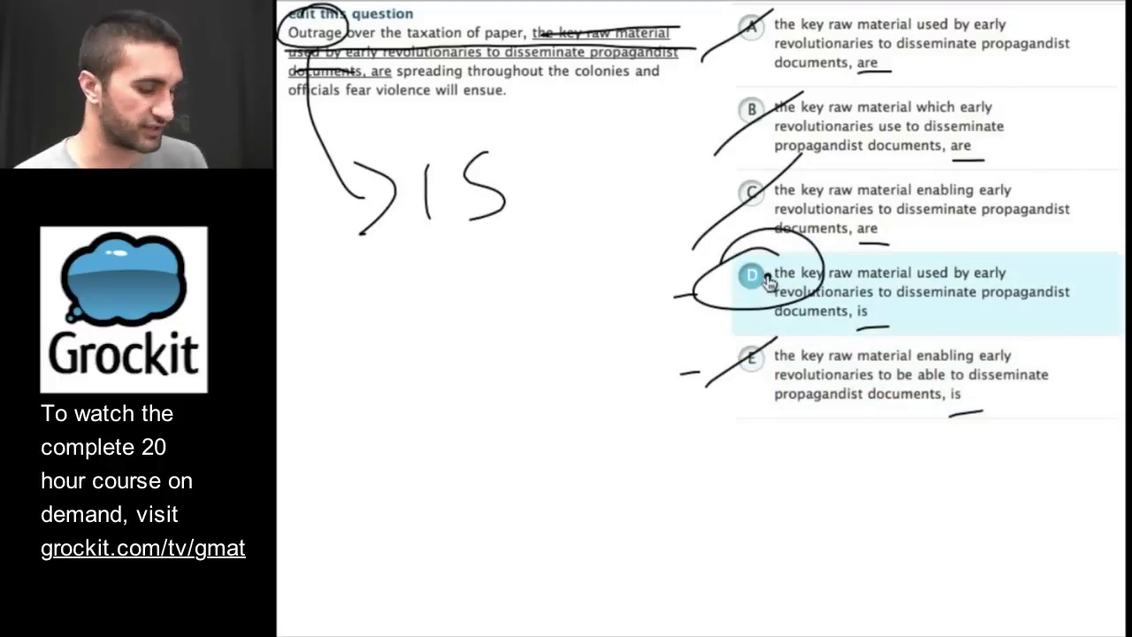
pyautogui.click(751, 292)
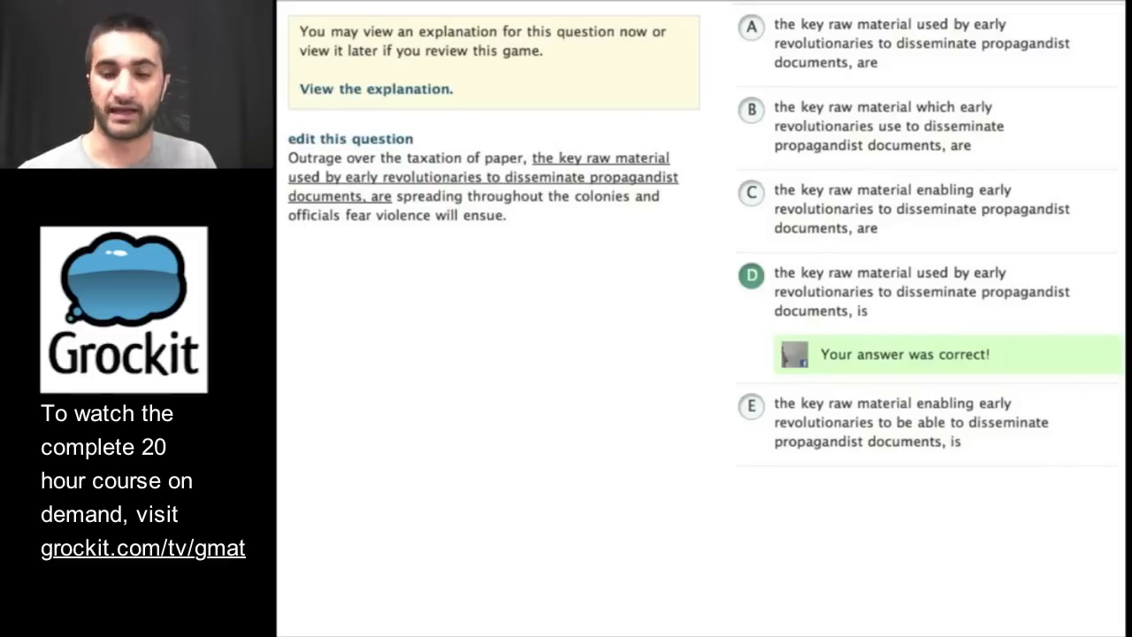
# Step: Reveal the per-choice explanations and open the Agreement skill's textbook reading
pyautogui.click(374, 88)
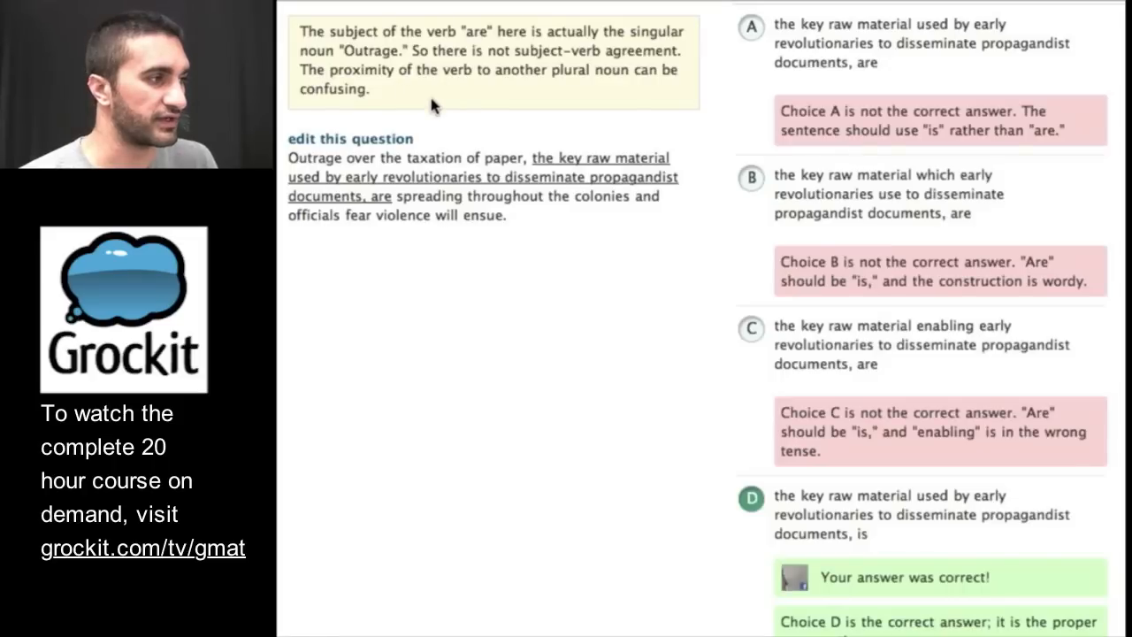
pyautogui.moveTo(866, 133)
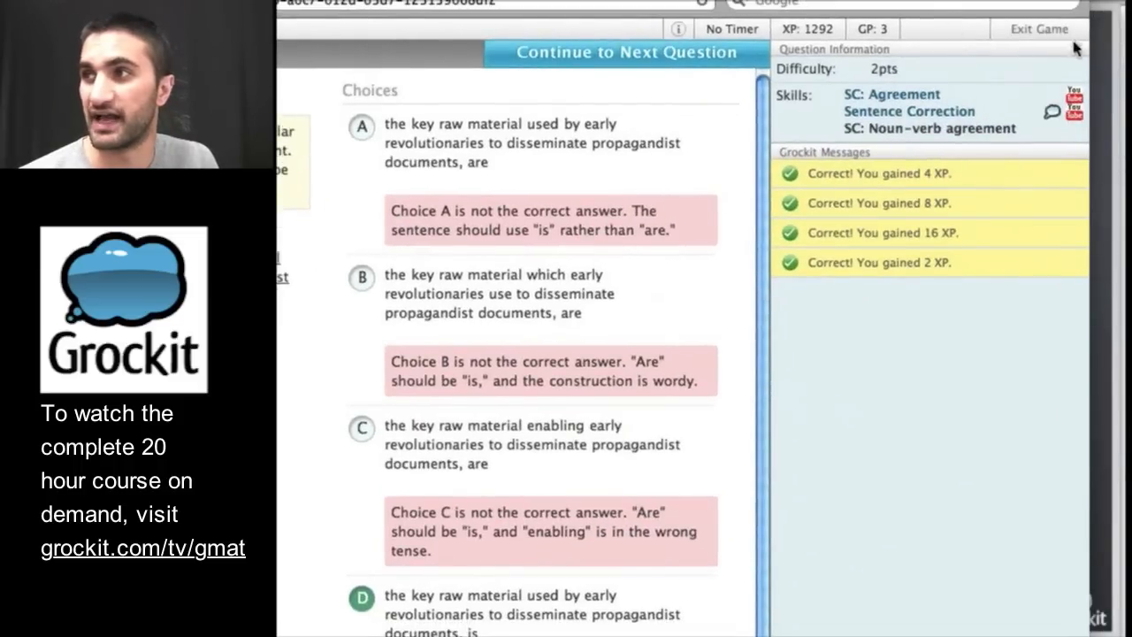
pyautogui.click(1054, 110)
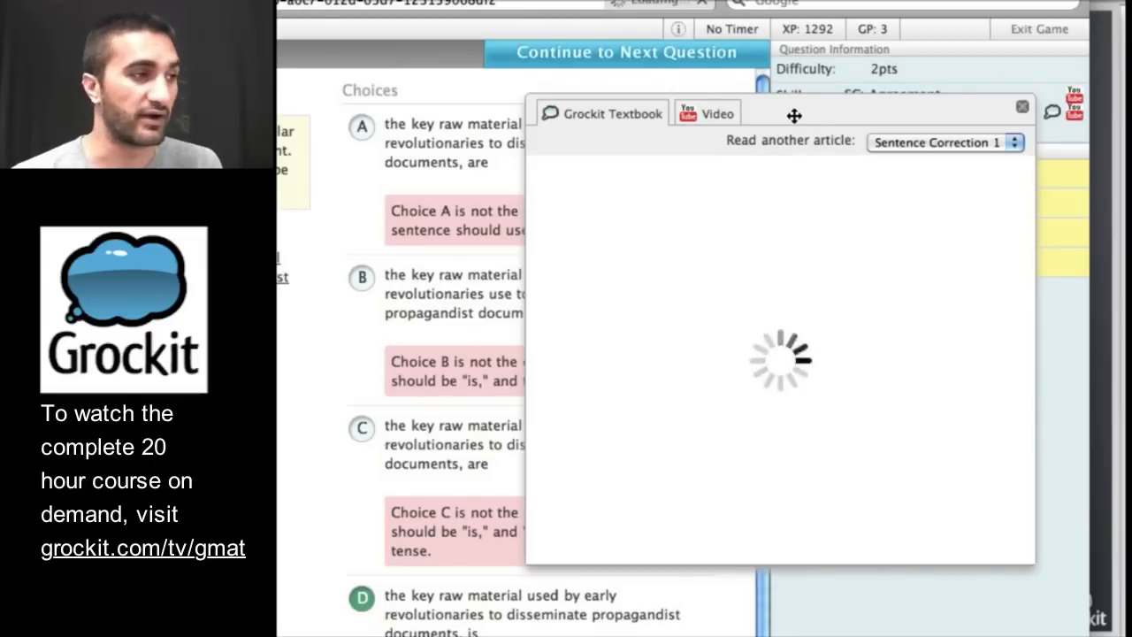
# Step: Browse the SC Spotlight article and its related video, then close the article
pyautogui.moveTo(793, 115); pyautogui.dragTo(730, 113)
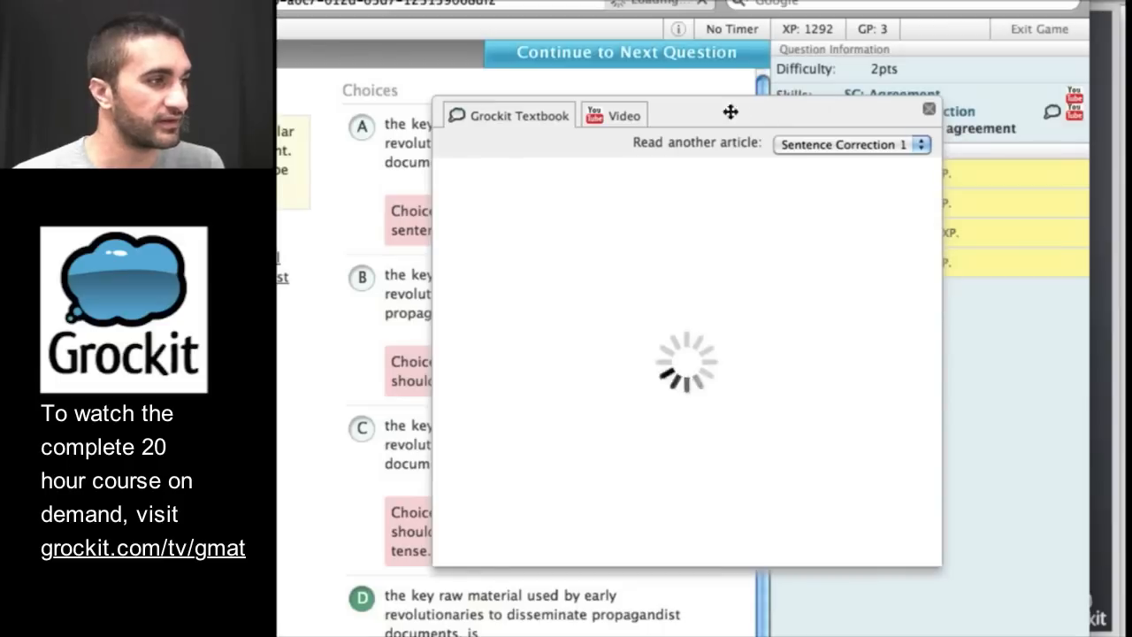
pyautogui.click(613, 115)
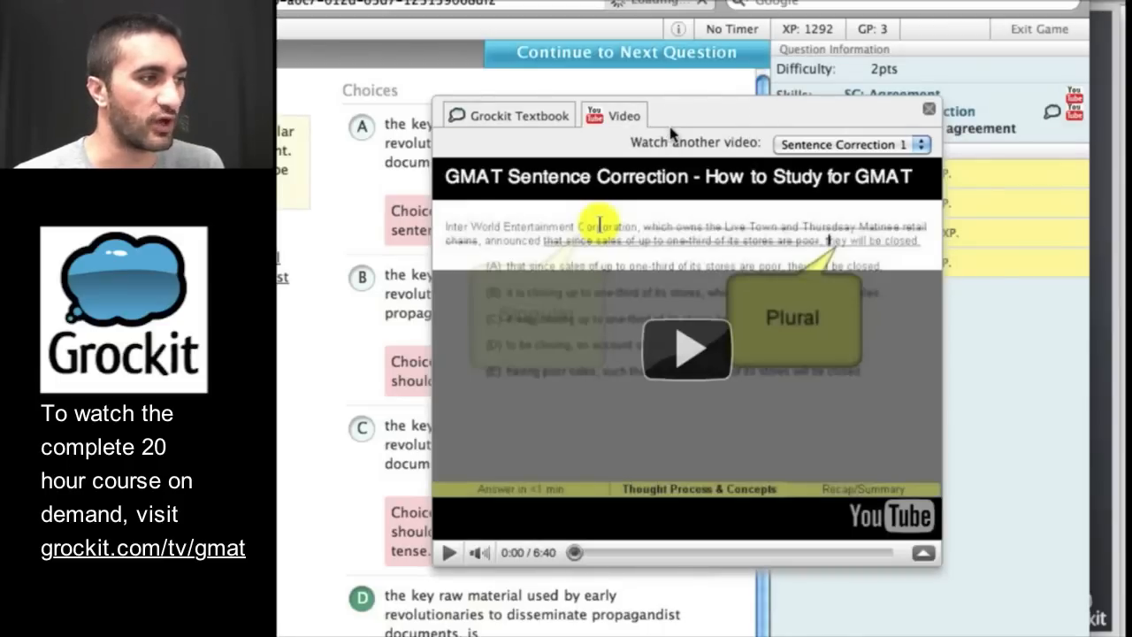
pyautogui.click(508, 116)
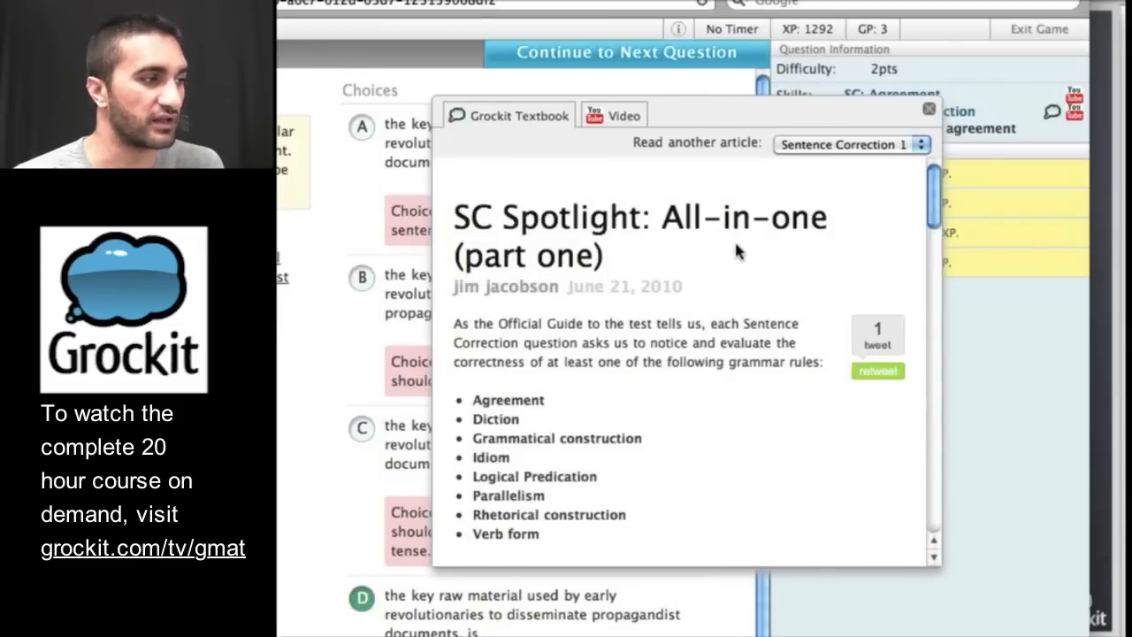
pyautogui.scroll(-3)
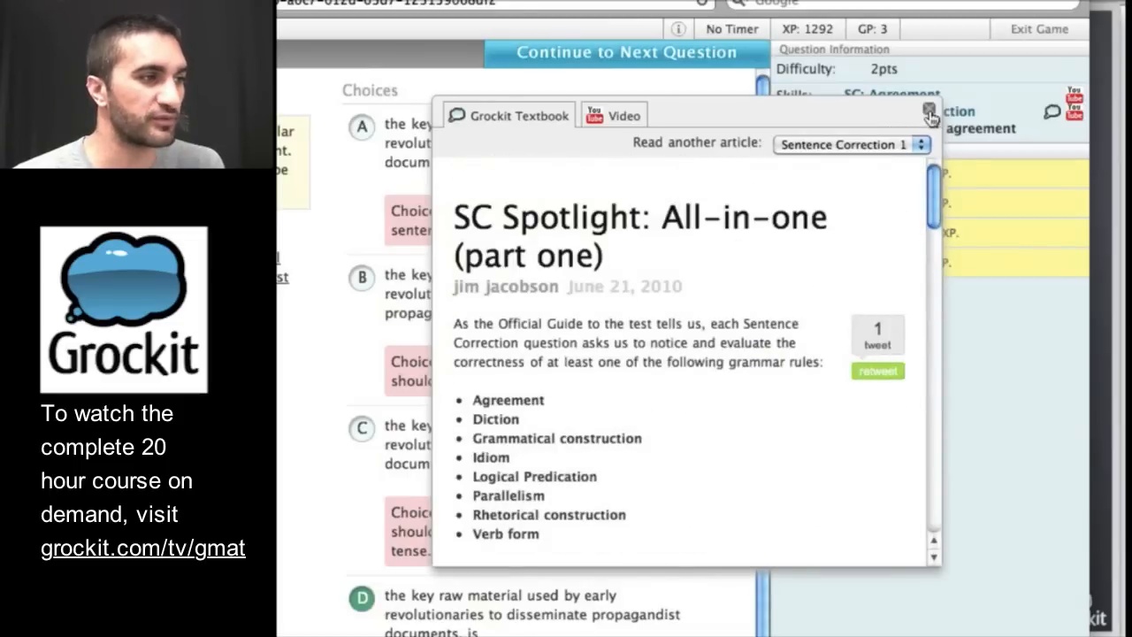
pyautogui.click(930, 112)
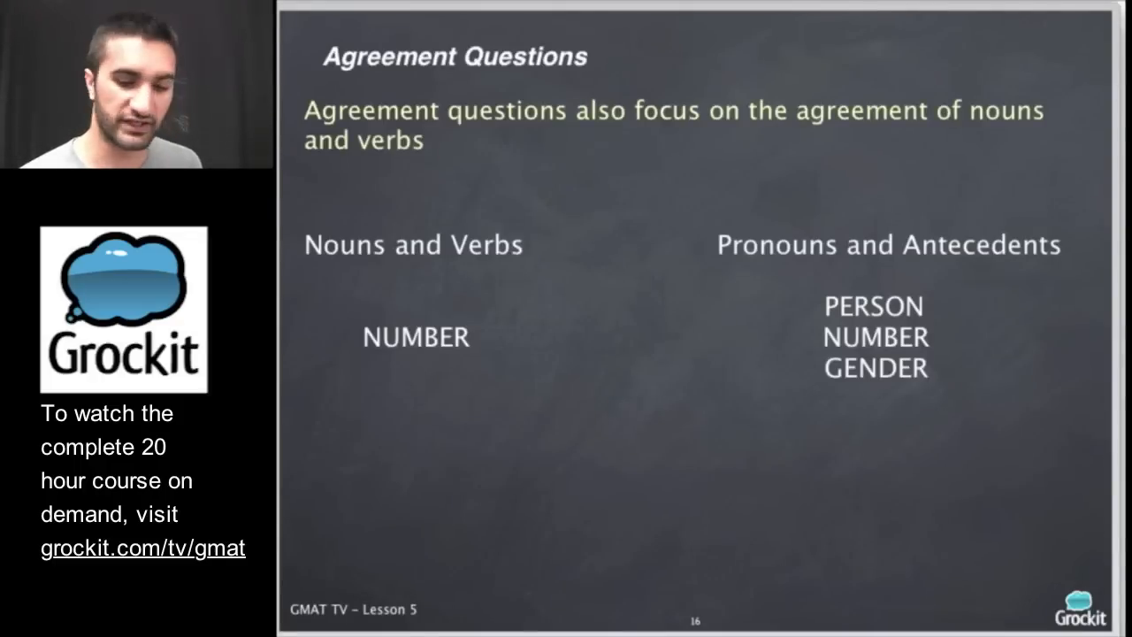
# Step: Show the Keynote slide on noun–verb number and pronoun person, number, gender agreement
pyautogui.moveTo(376, 379); pyautogui.dragTo(500, 366)
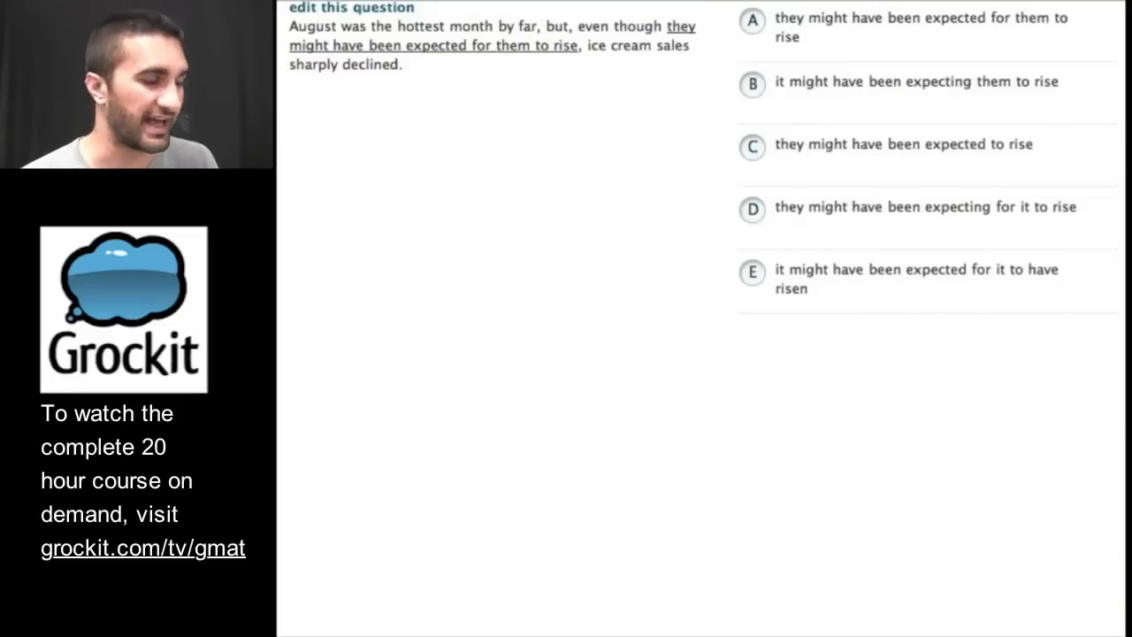
pyautogui.moveTo(394, 111)
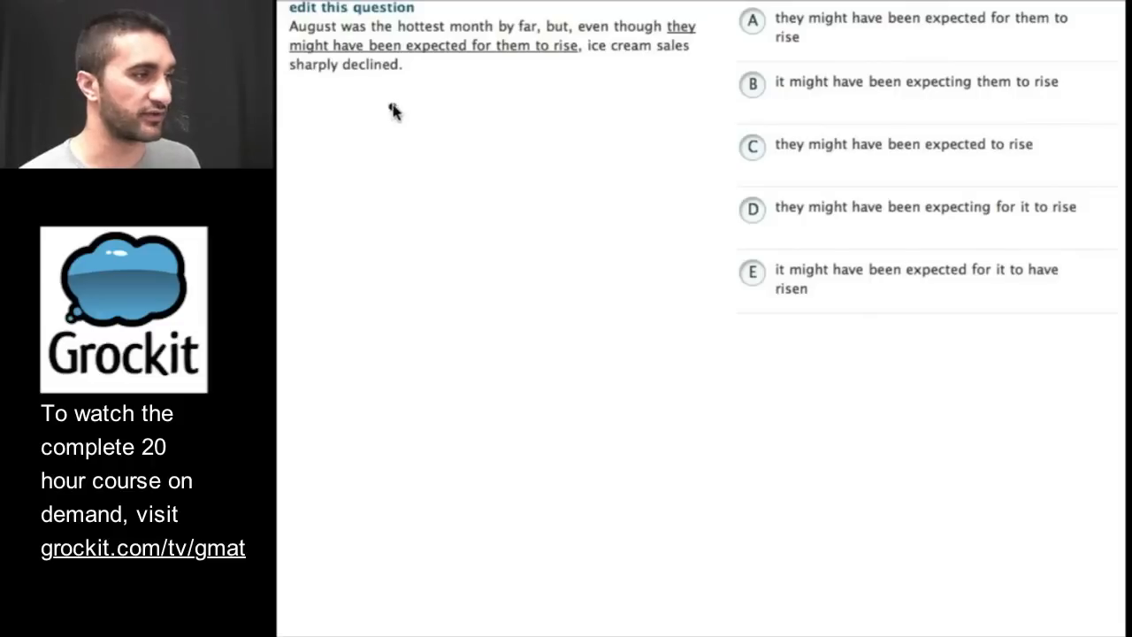
pyautogui.moveTo(442, 108)
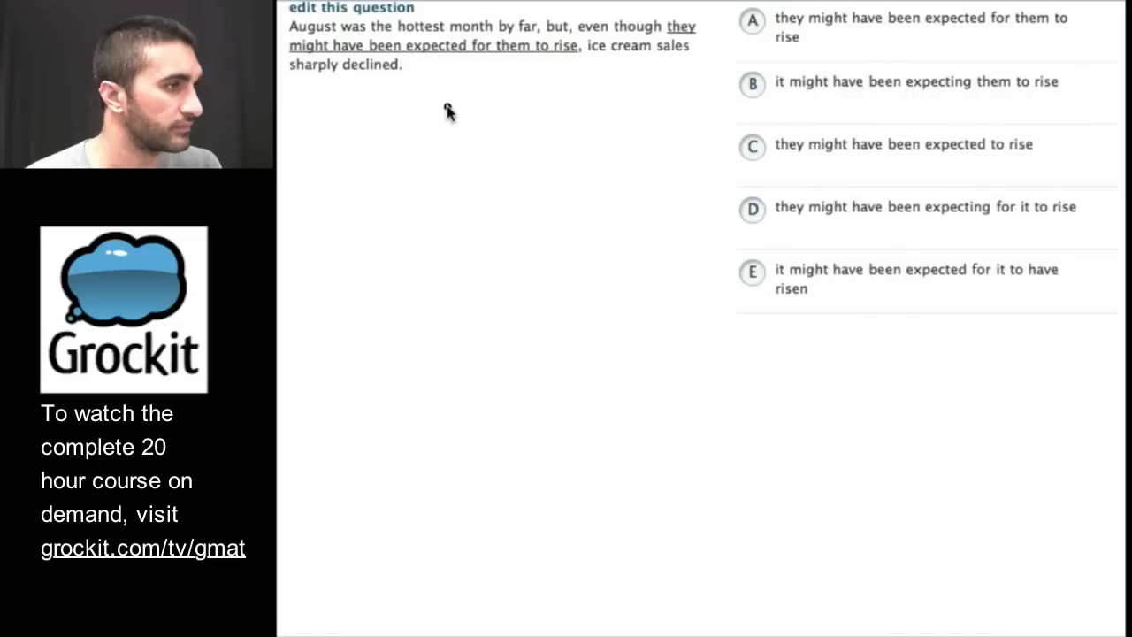
pyautogui.moveTo(435, 122)
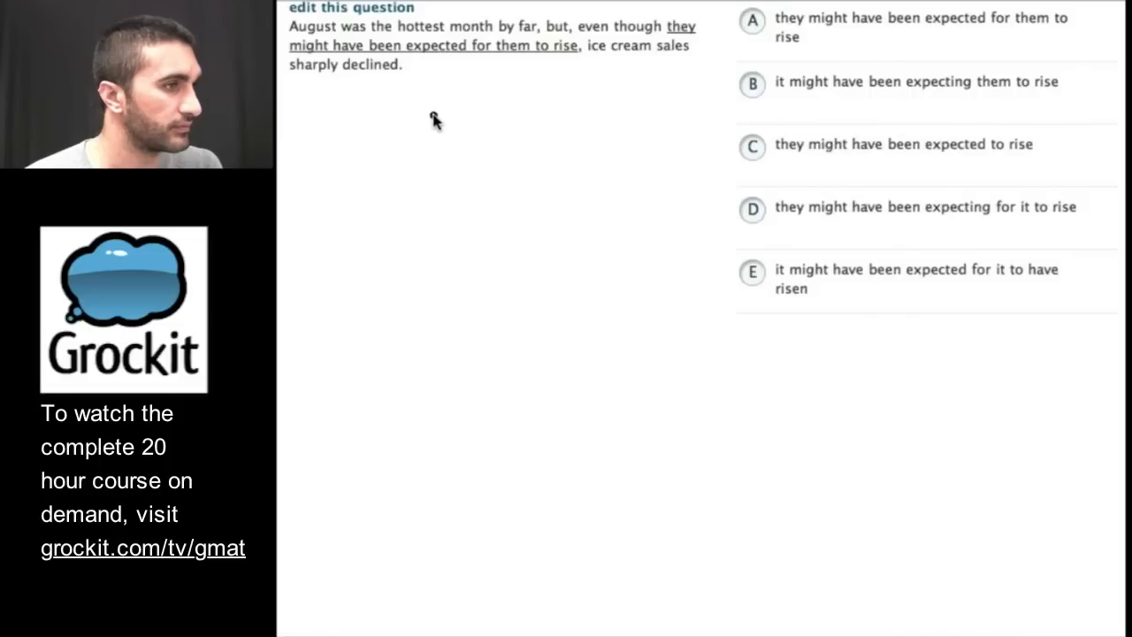
pyautogui.moveTo(405, 133)
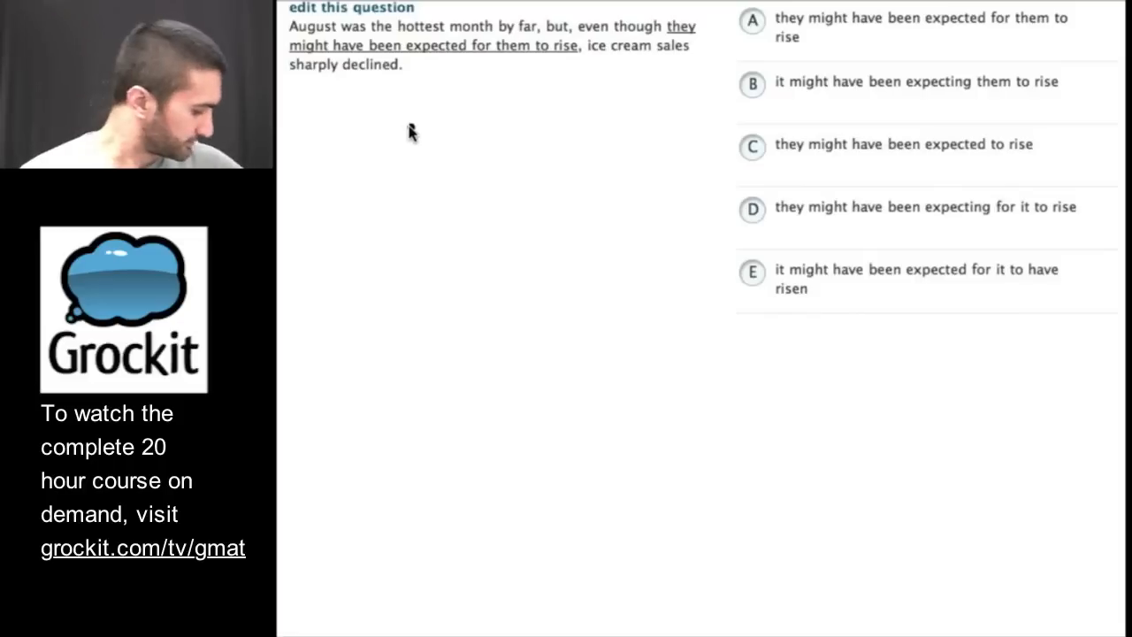
pyautogui.moveTo(451, 91)
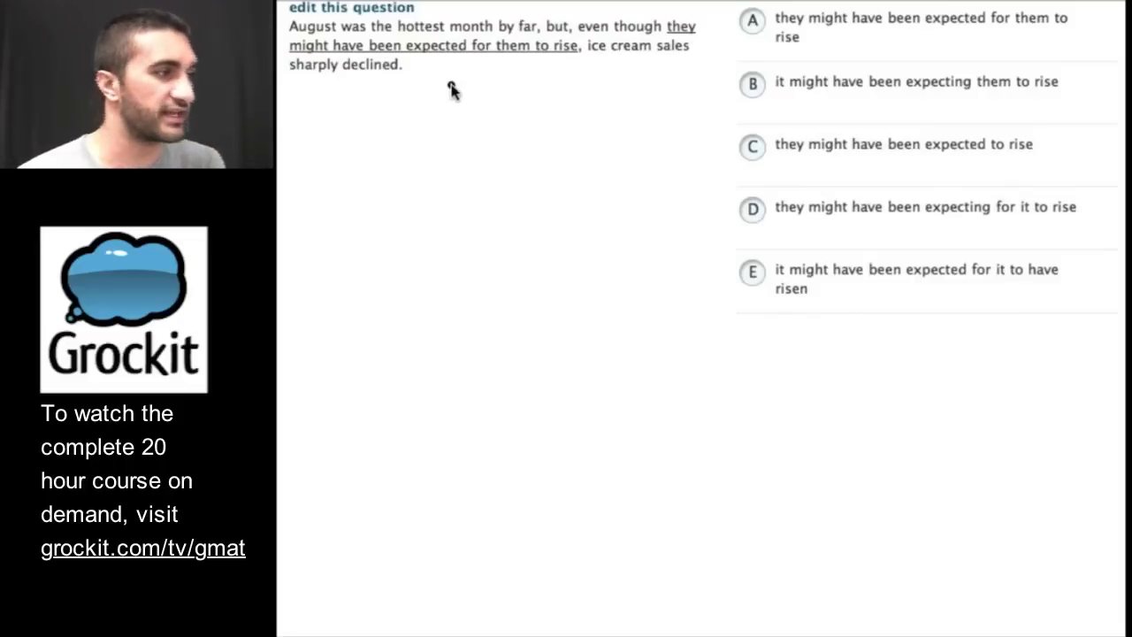
pyautogui.moveTo(508, 42)
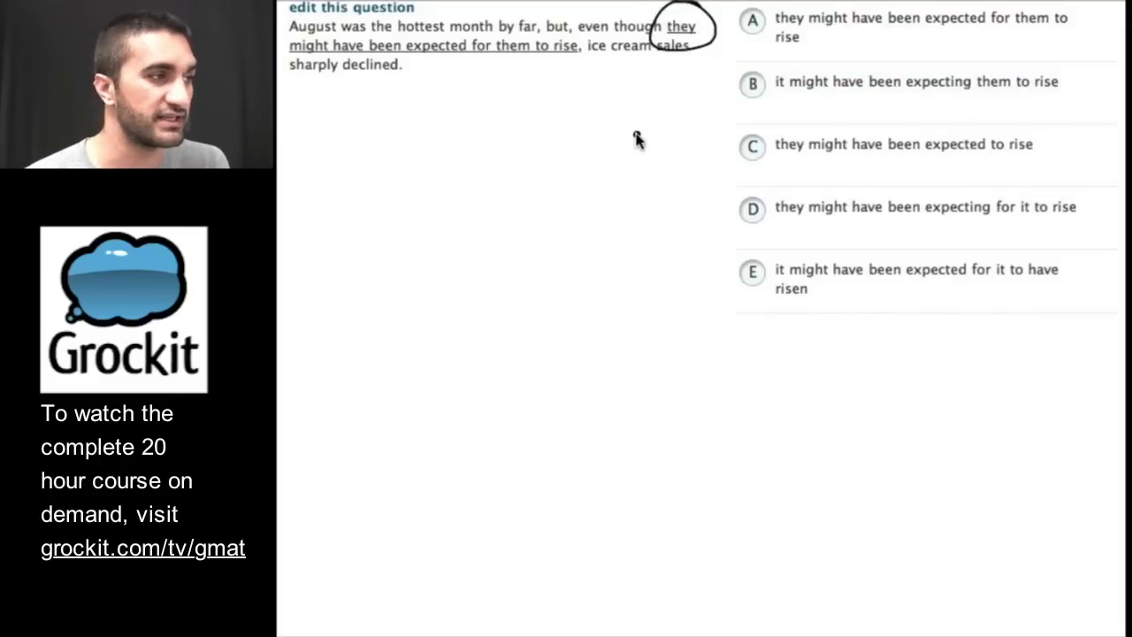
pyautogui.moveTo(544, 172)
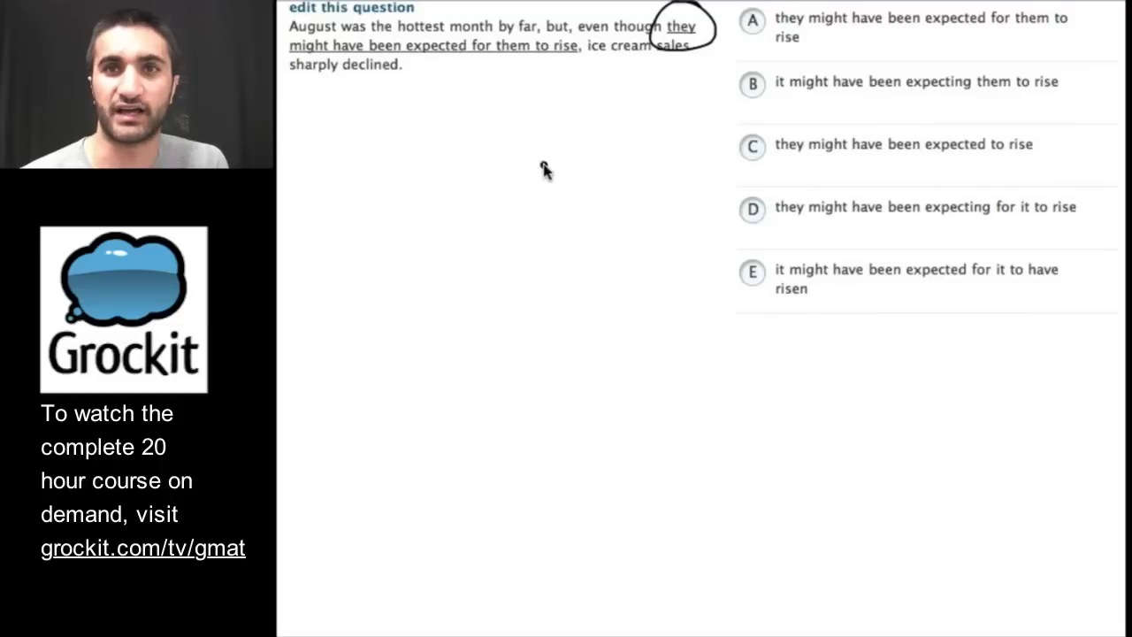
pyautogui.moveTo(489, 60)
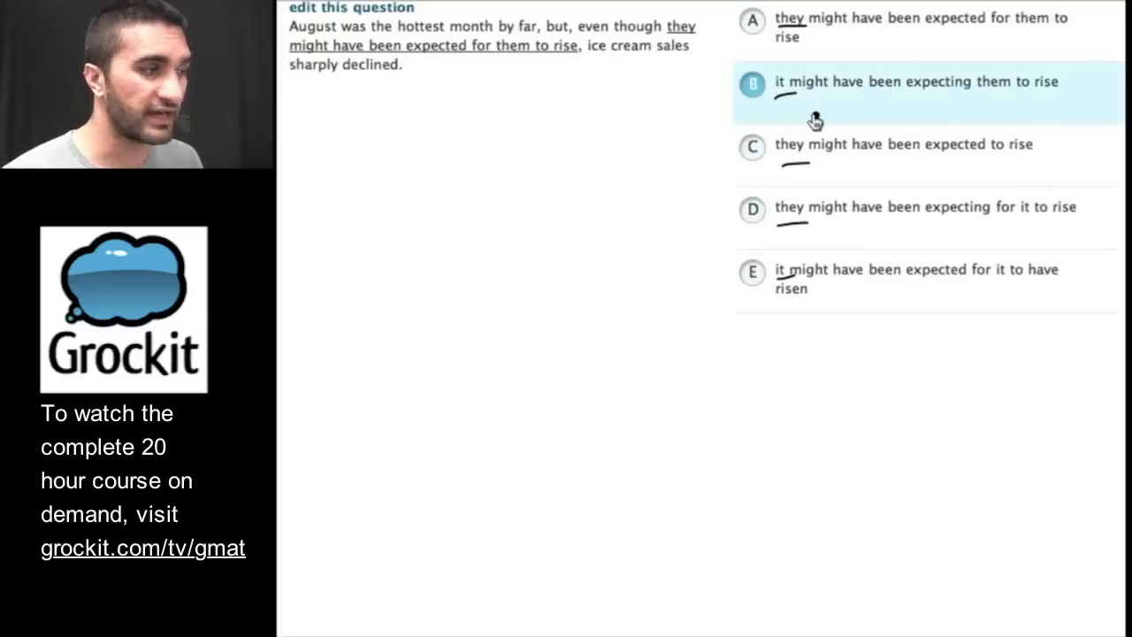
pyautogui.moveTo(496, 104)
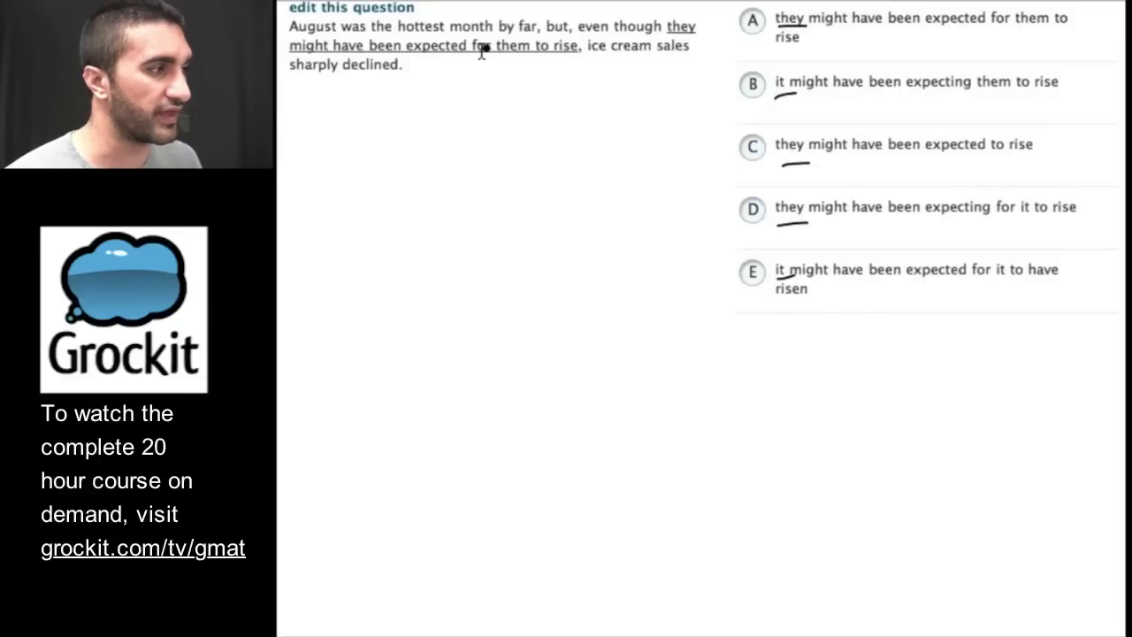
pyautogui.moveTo(567, 61)
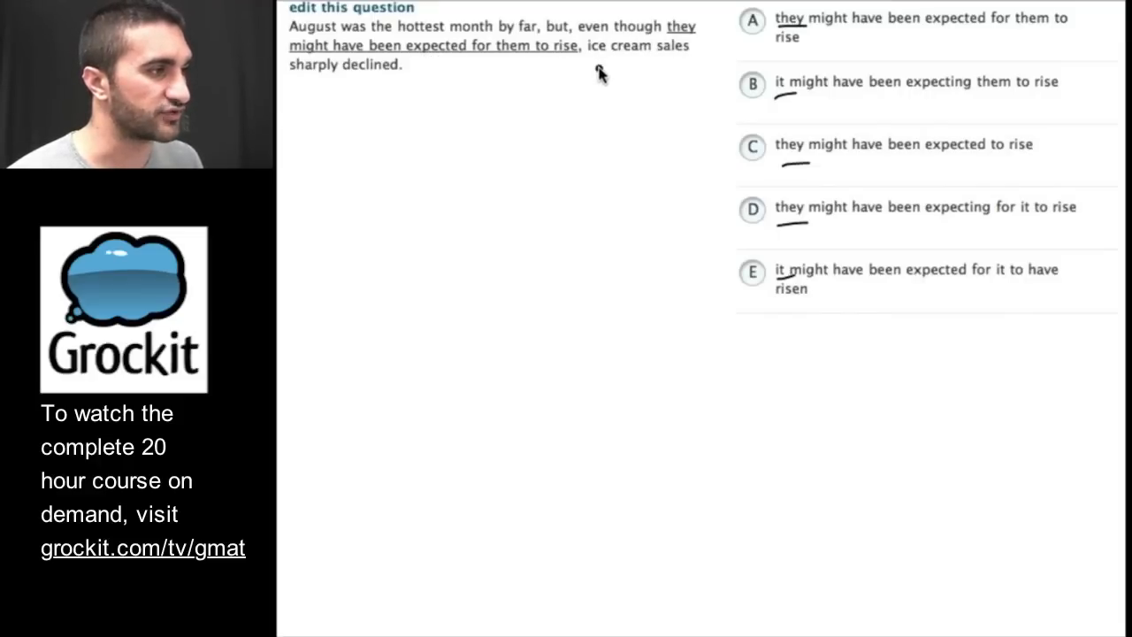
# Step: Underline 'ice cream sales', mark pronouns and choices B and E, then erase all ink
pyautogui.moveTo(584, 69); pyautogui.dragTo(699, 69)
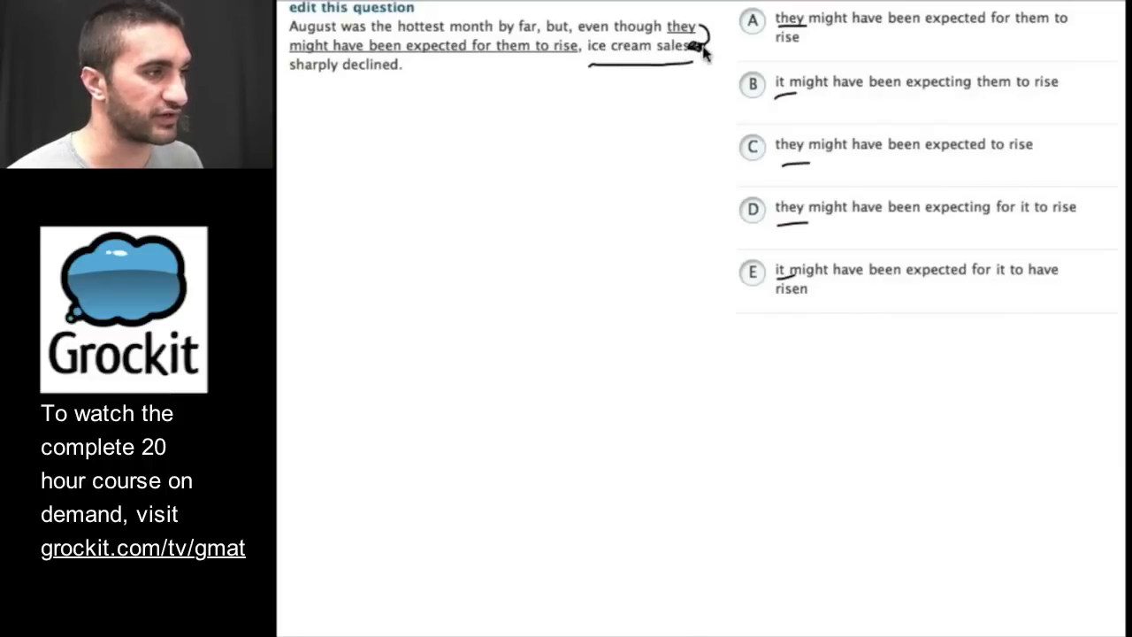
pyautogui.click(752, 85)
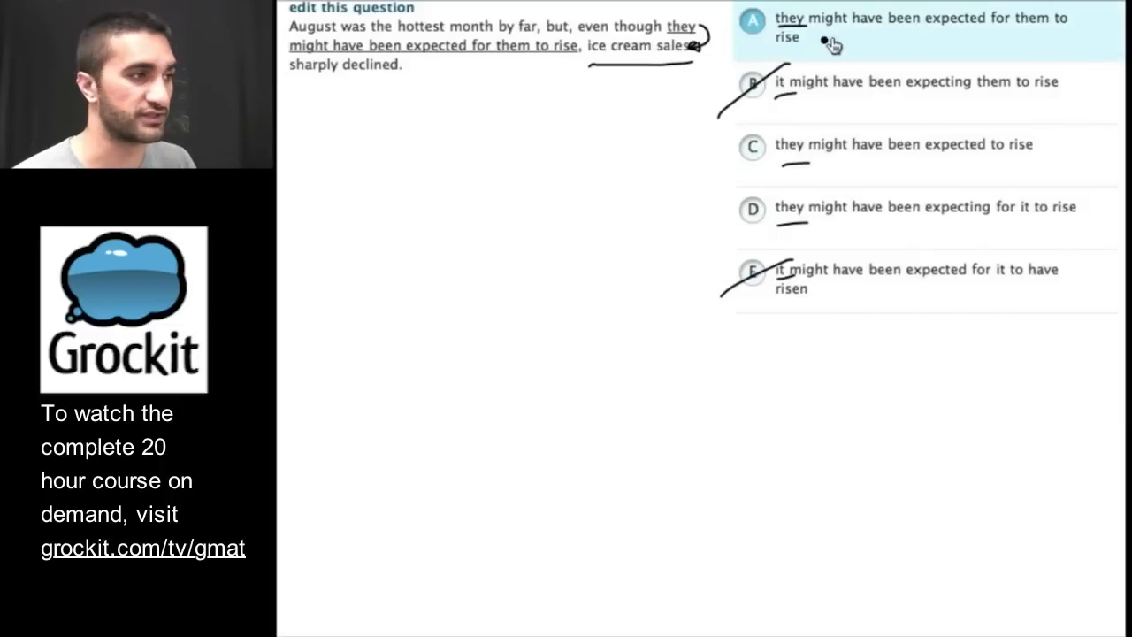
pyautogui.moveTo(946, 46)
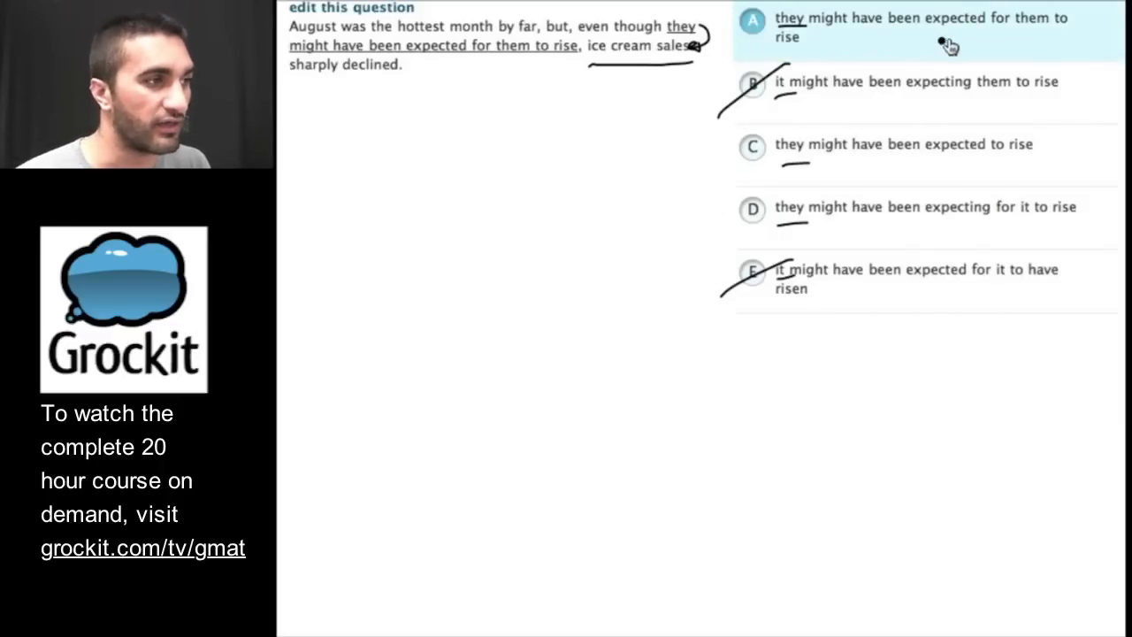
pyautogui.click(903, 144)
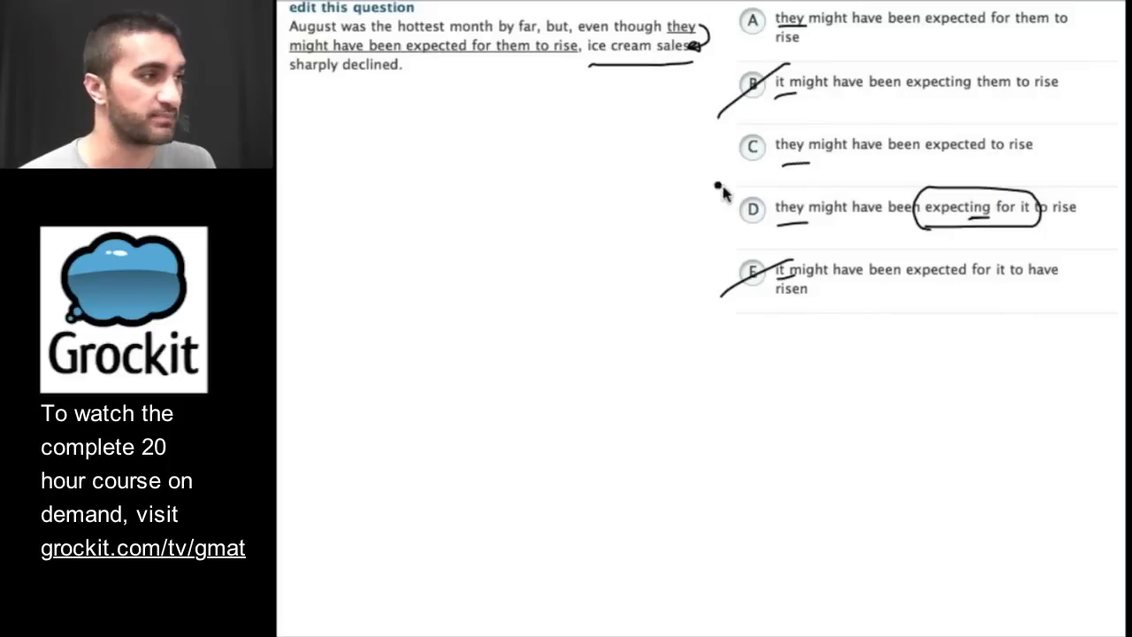
pyautogui.click(903, 144)
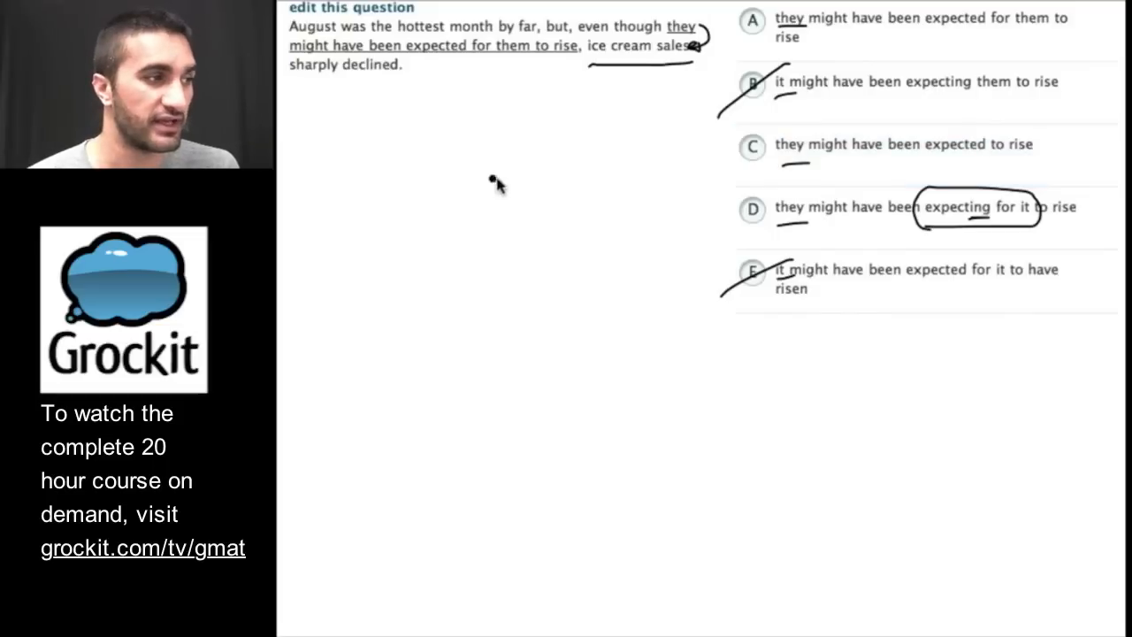
pyautogui.moveTo(527, 49)
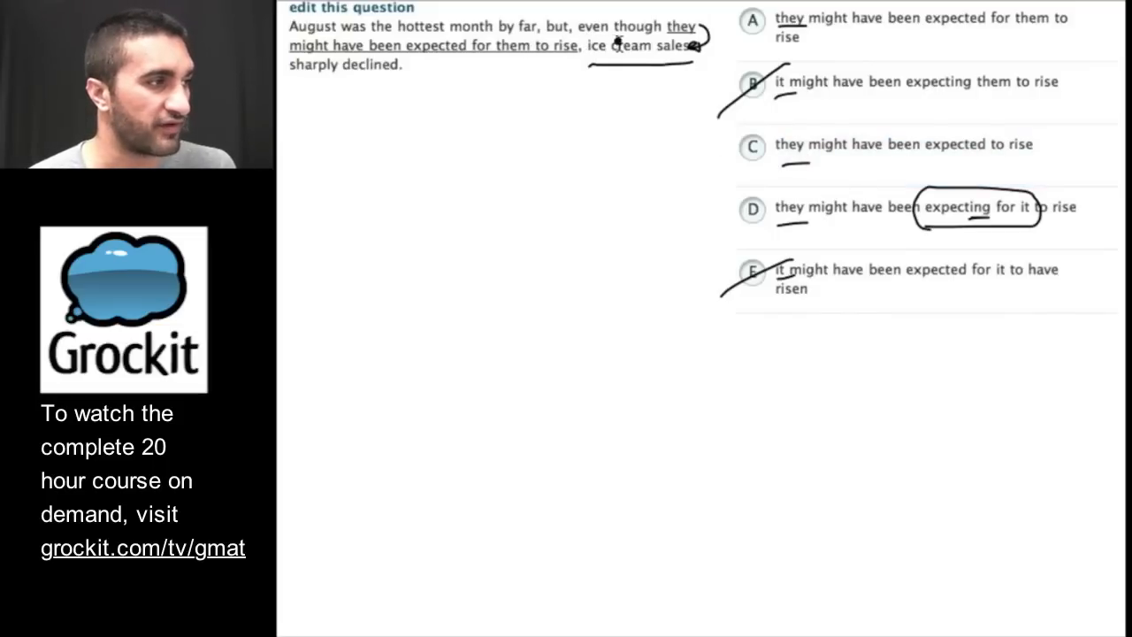
pyautogui.click(834, 81)
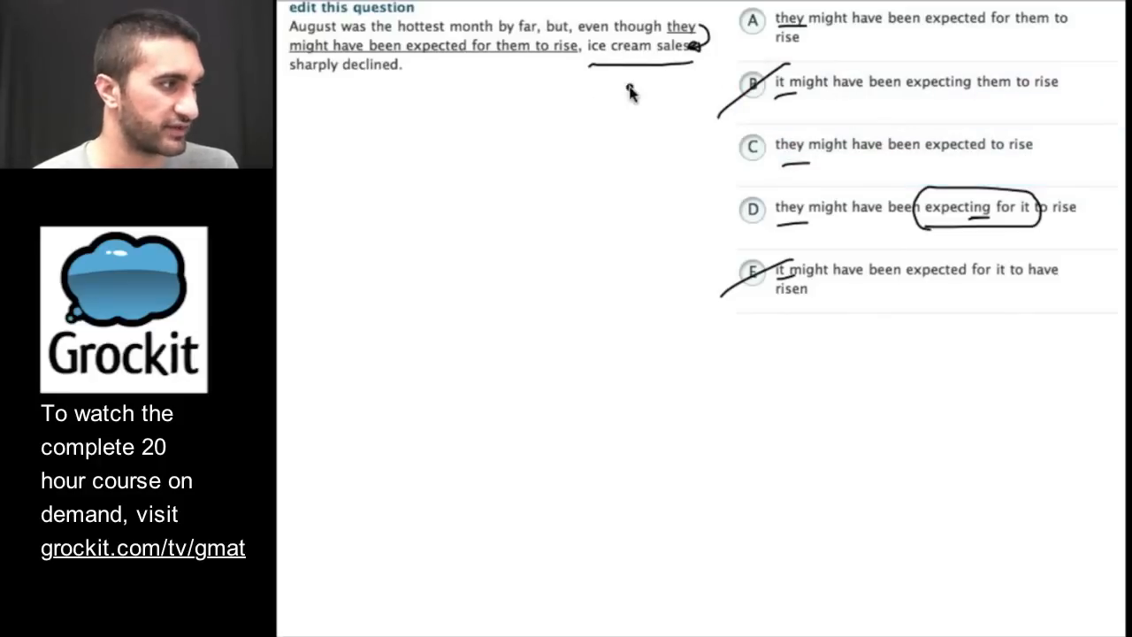
pyautogui.click(752, 144)
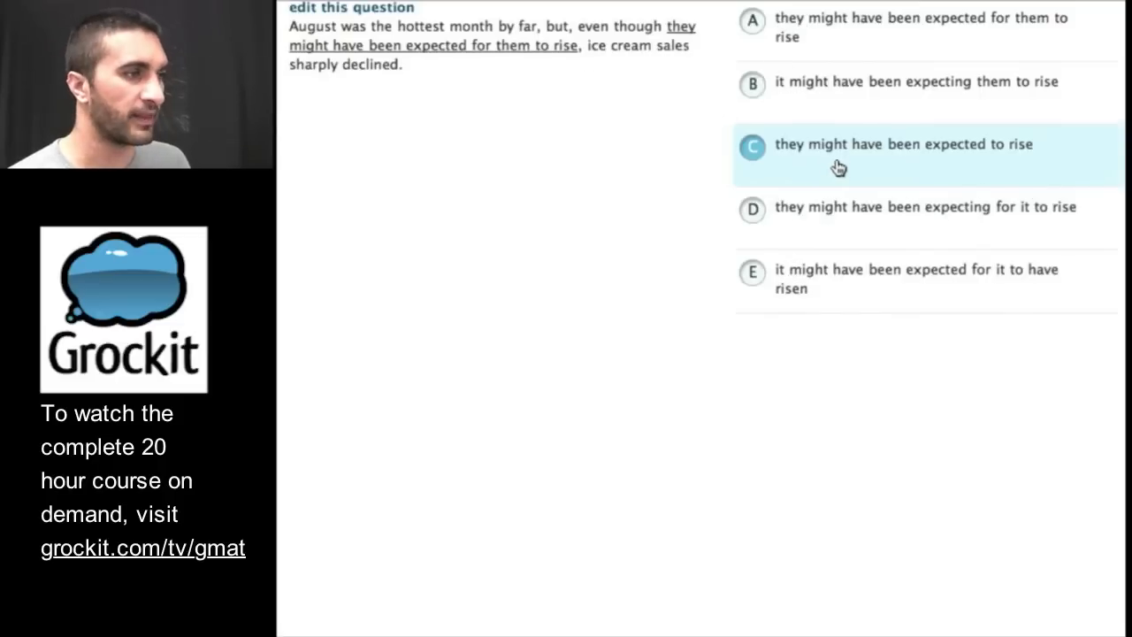
# Step: Submit choice C, 'they might have been expected to rise', for the ice cream question
pyautogui.click(903, 145)
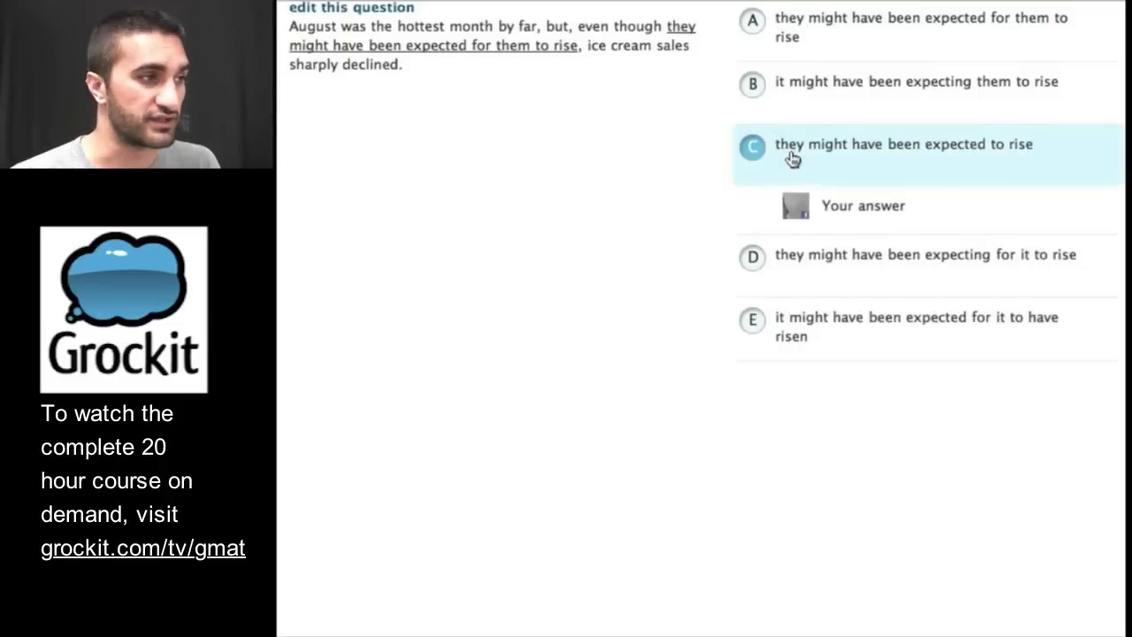
pyautogui.moveTo(521, 67)
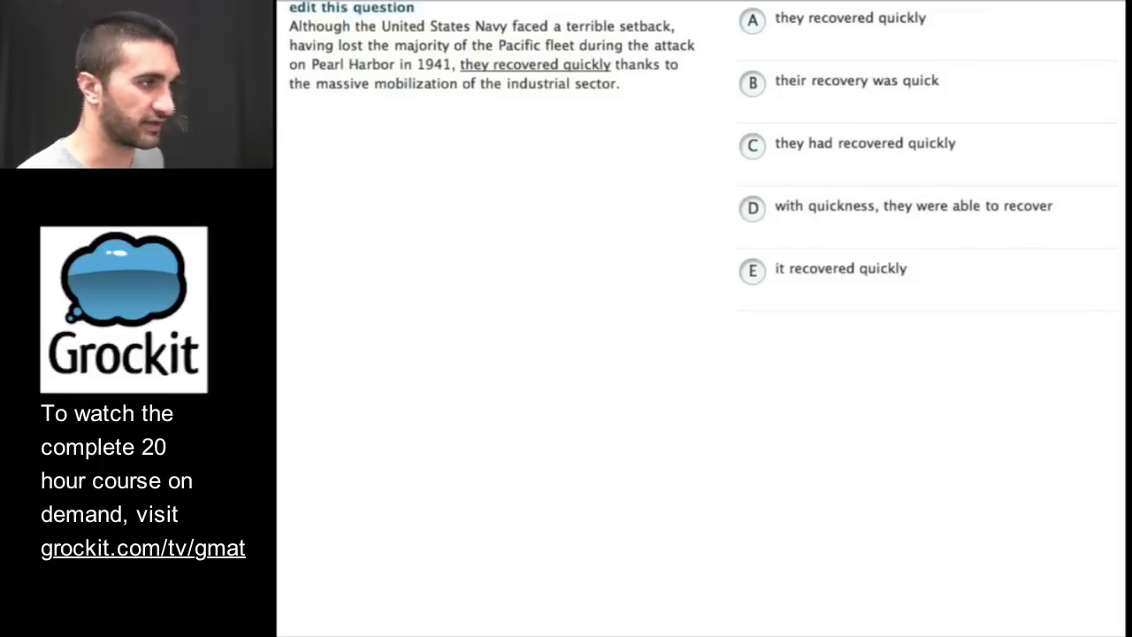
pyautogui.moveTo(443, 127)
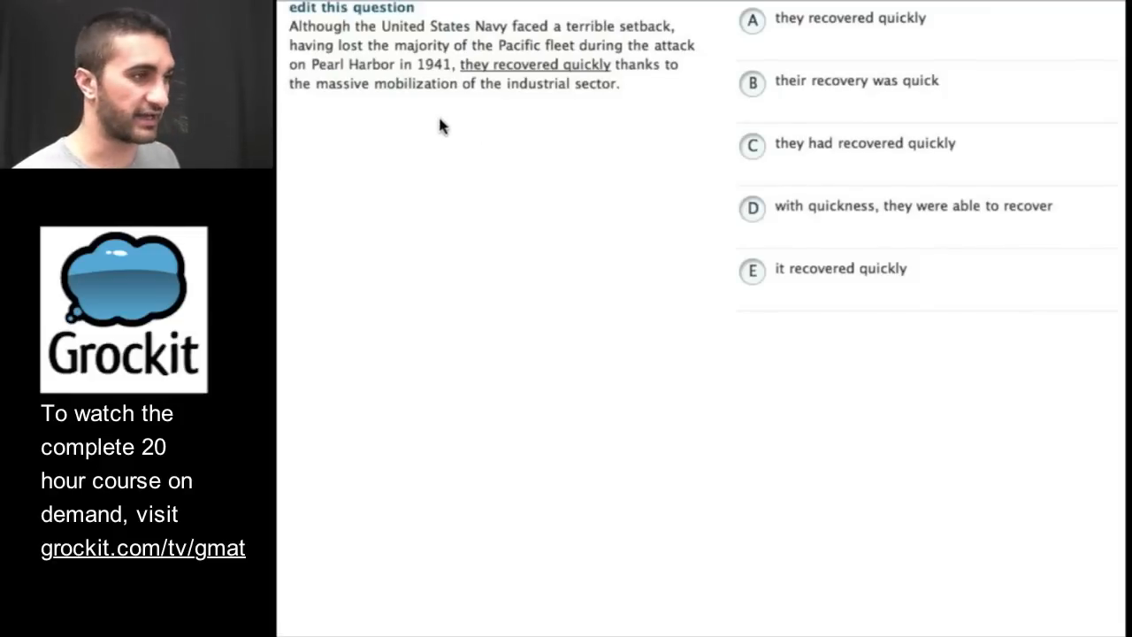
pyautogui.moveTo(445, 112)
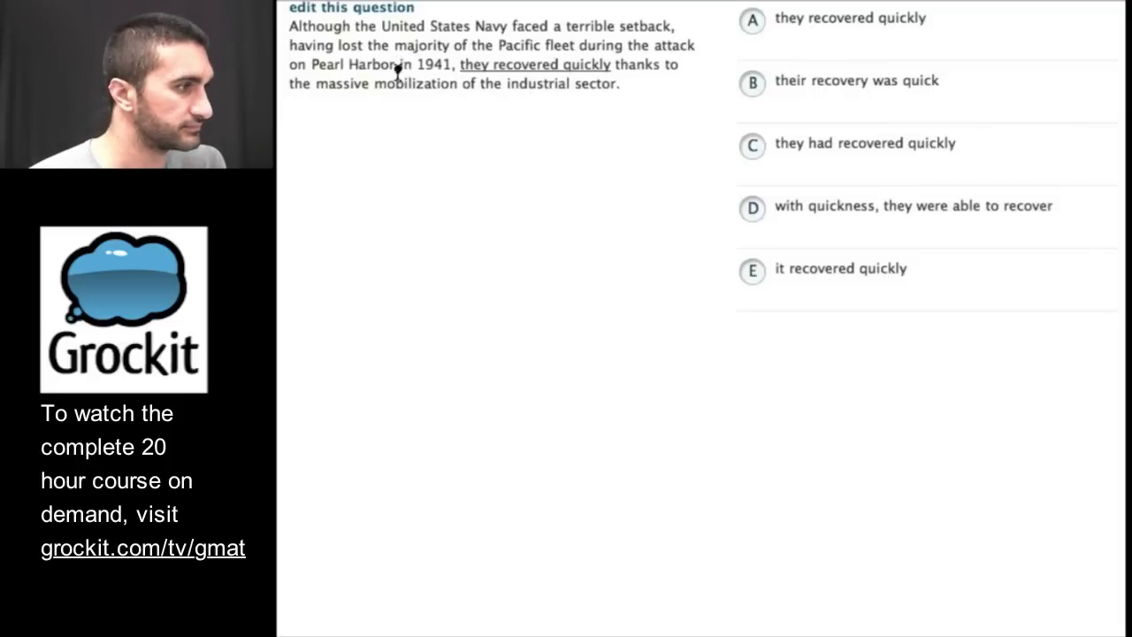
pyautogui.moveTo(389, 106)
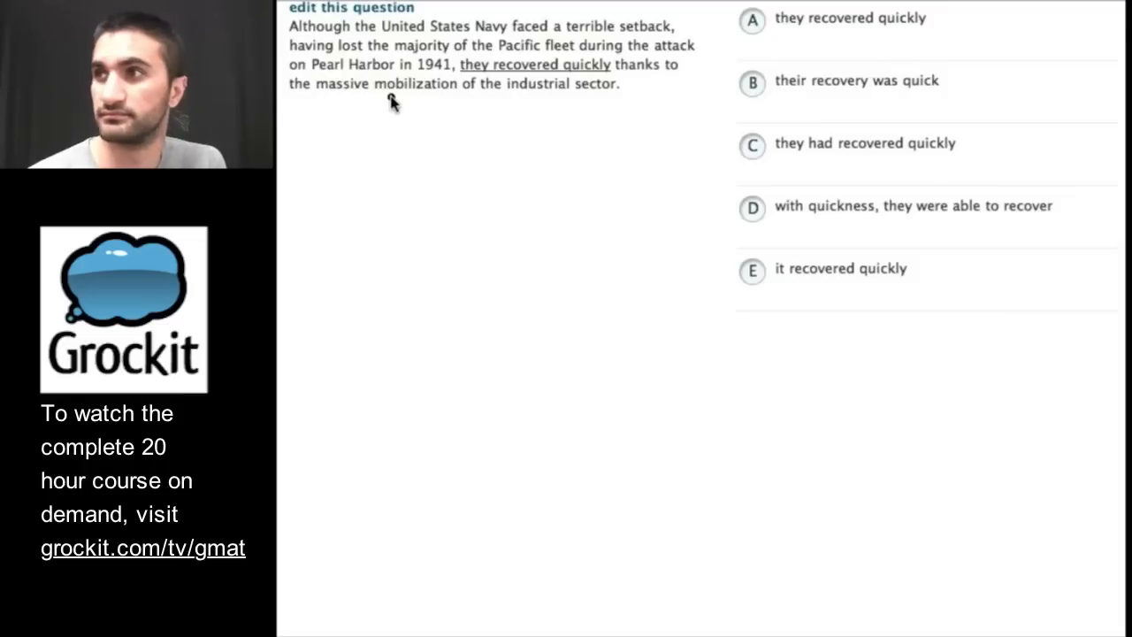
pyautogui.moveTo(388, 114)
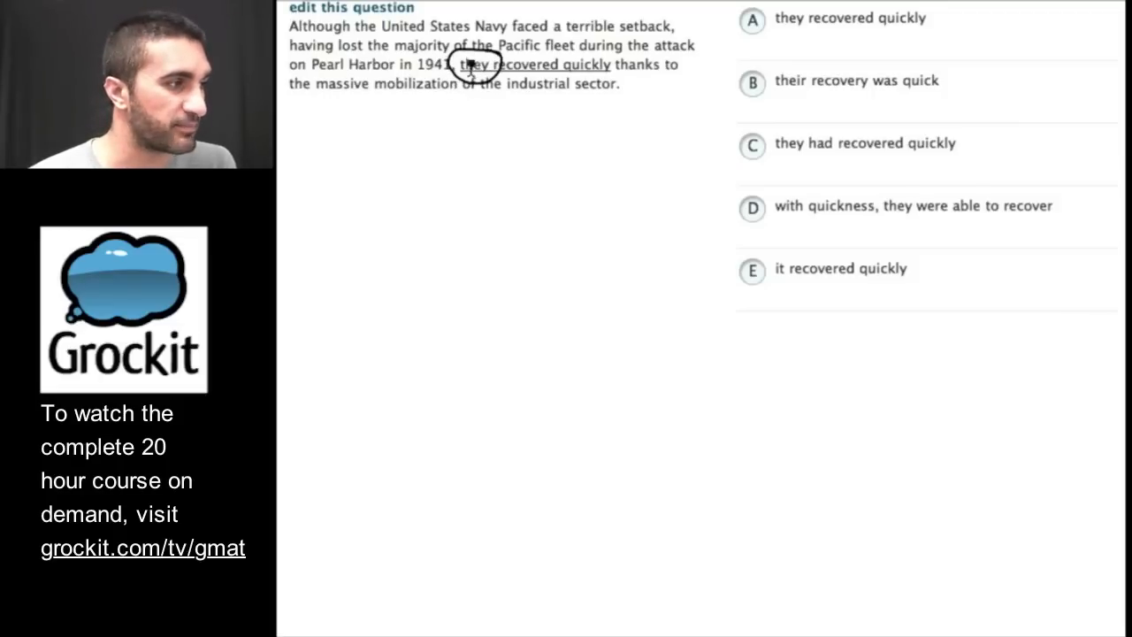
pyautogui.moveTo(471, 138)
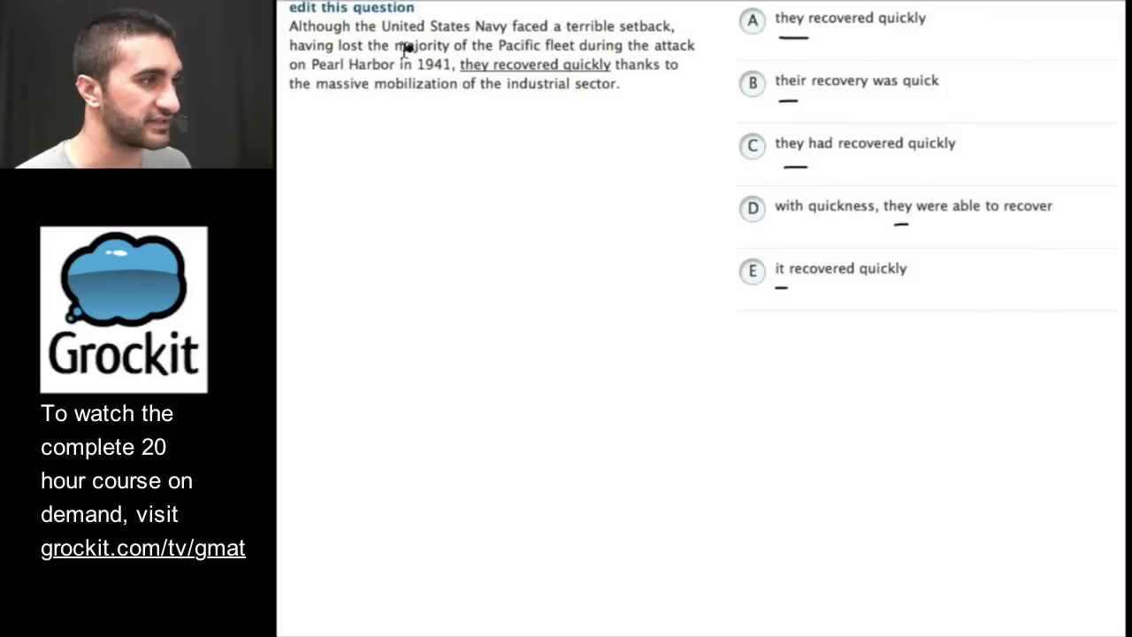
# Step: Ink a link from Navy to 'they', then answer E, 'it recovered quickly'
pyautogui.moveTo(296, 45); pyautogui.dragTo(707, 48)
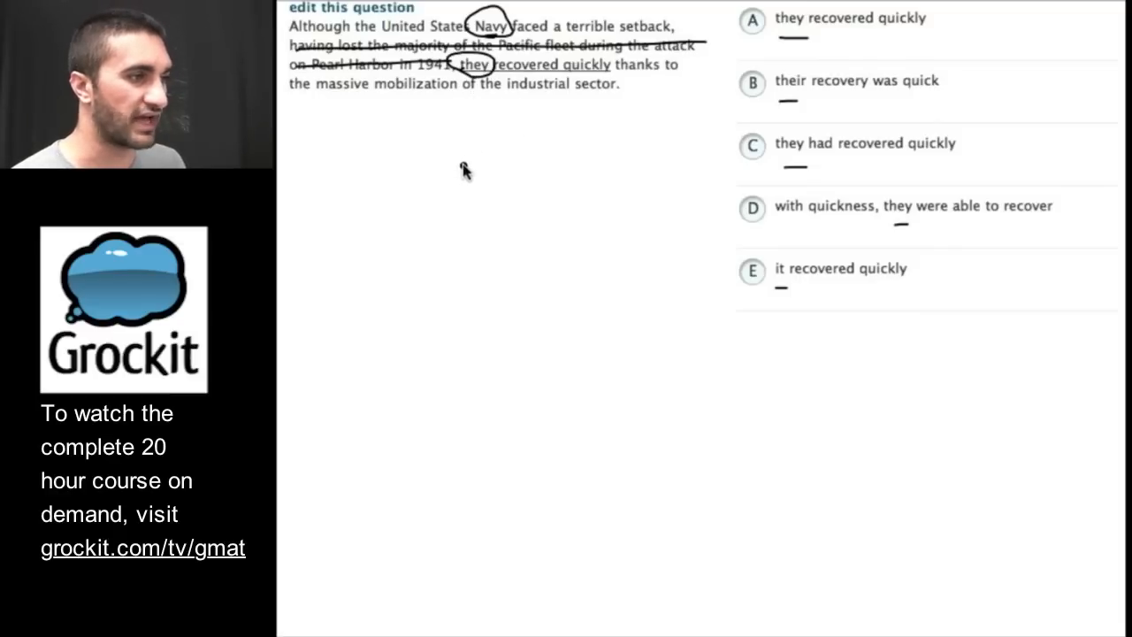
pyautogui.moveTo(407, 149)
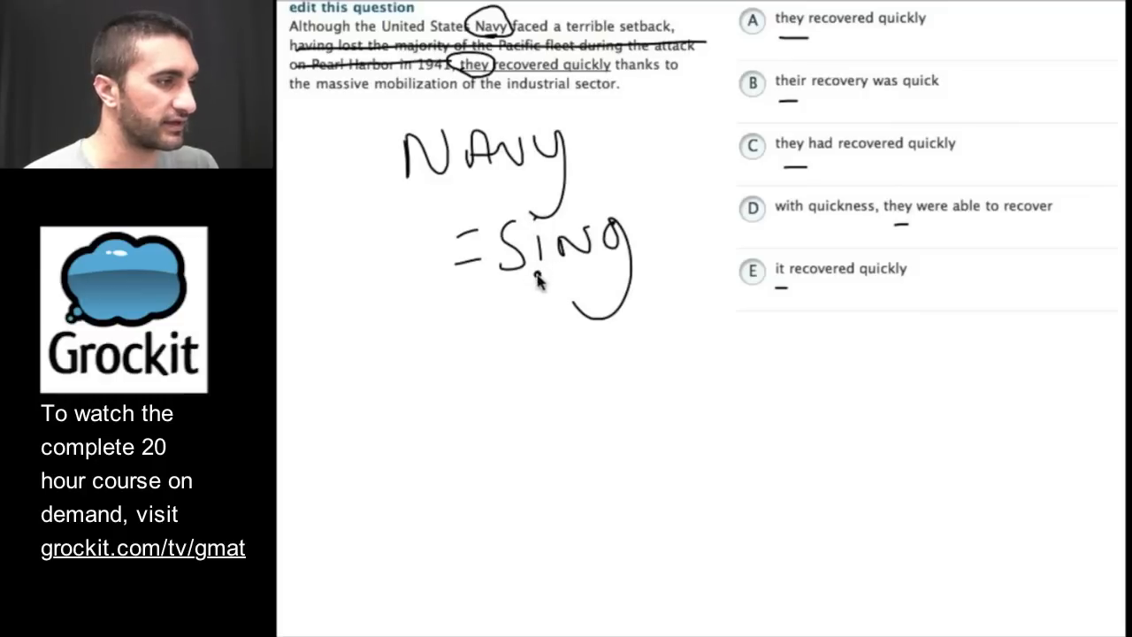
pyautogui.moveTo(624, 199)
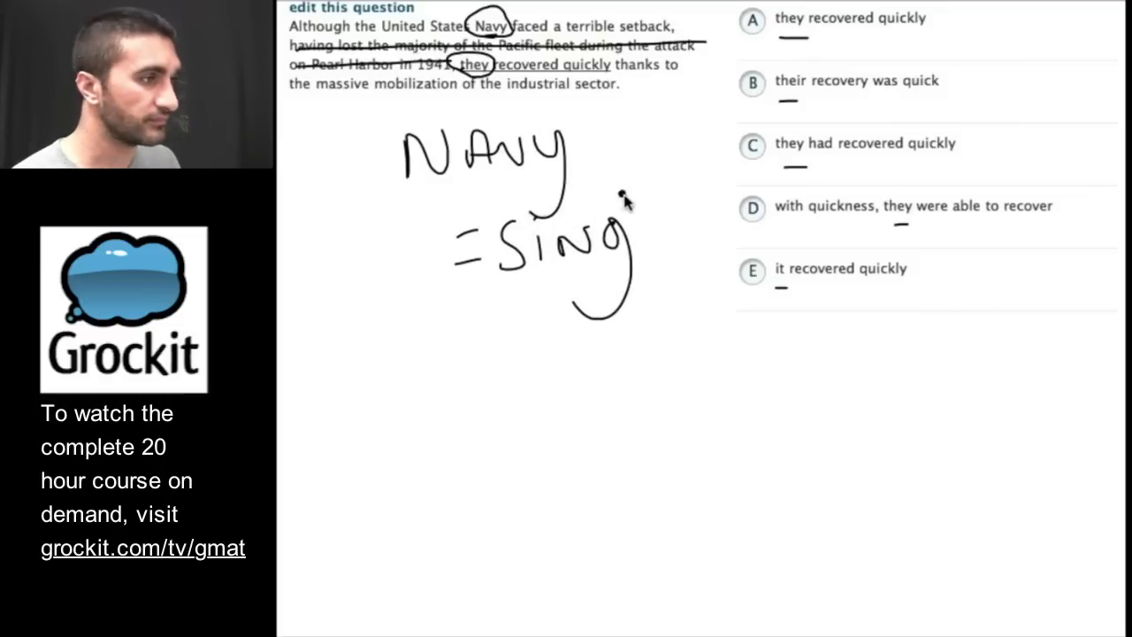
pyautogui.click(902, 206)
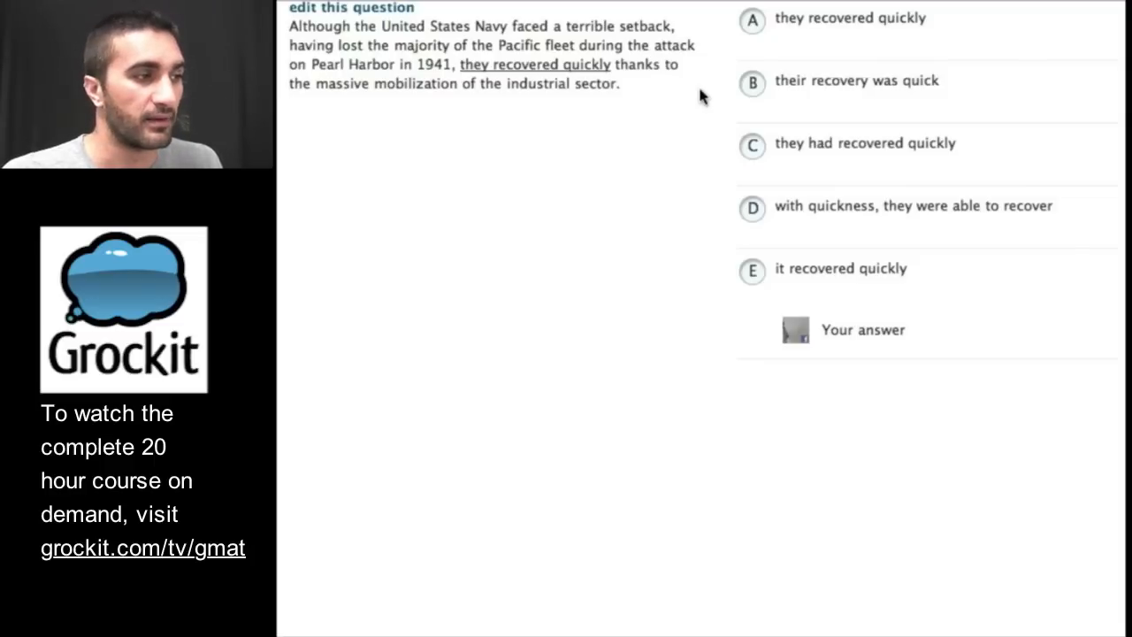
pyautogui.click(752, 272)
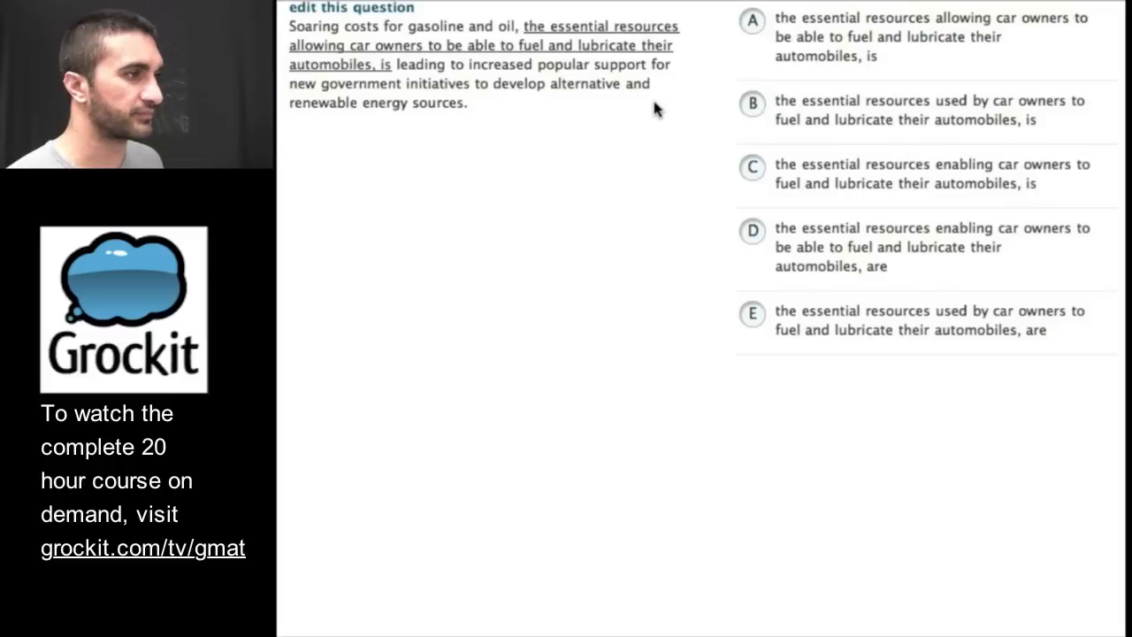
pyautogui.moveTo(377, 125)
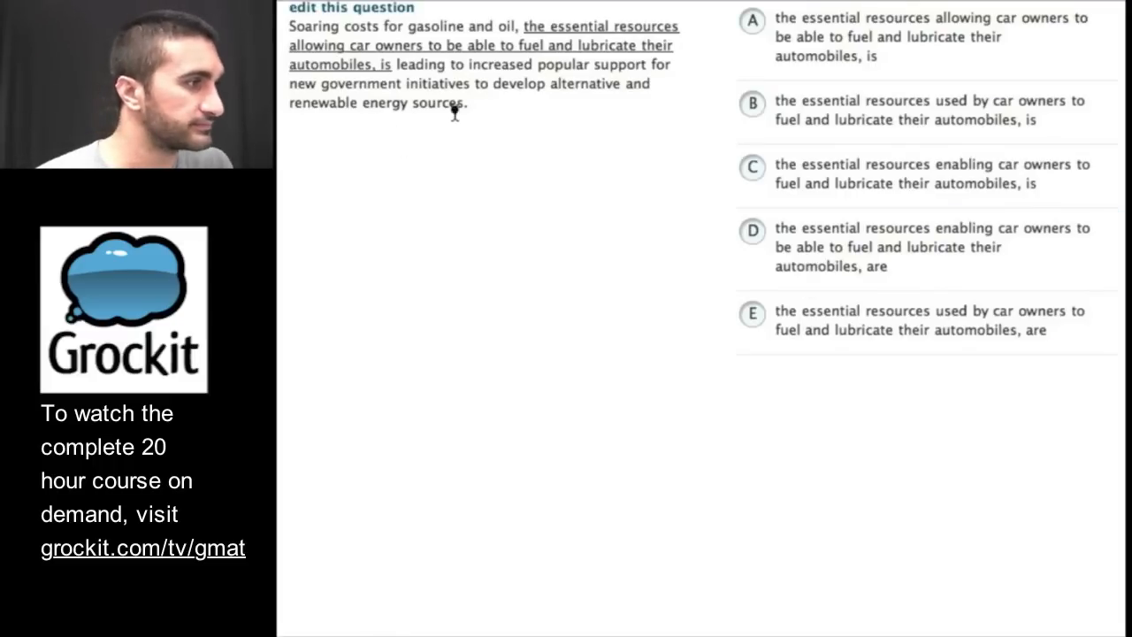
pyautogui.moveTo(425, 141)
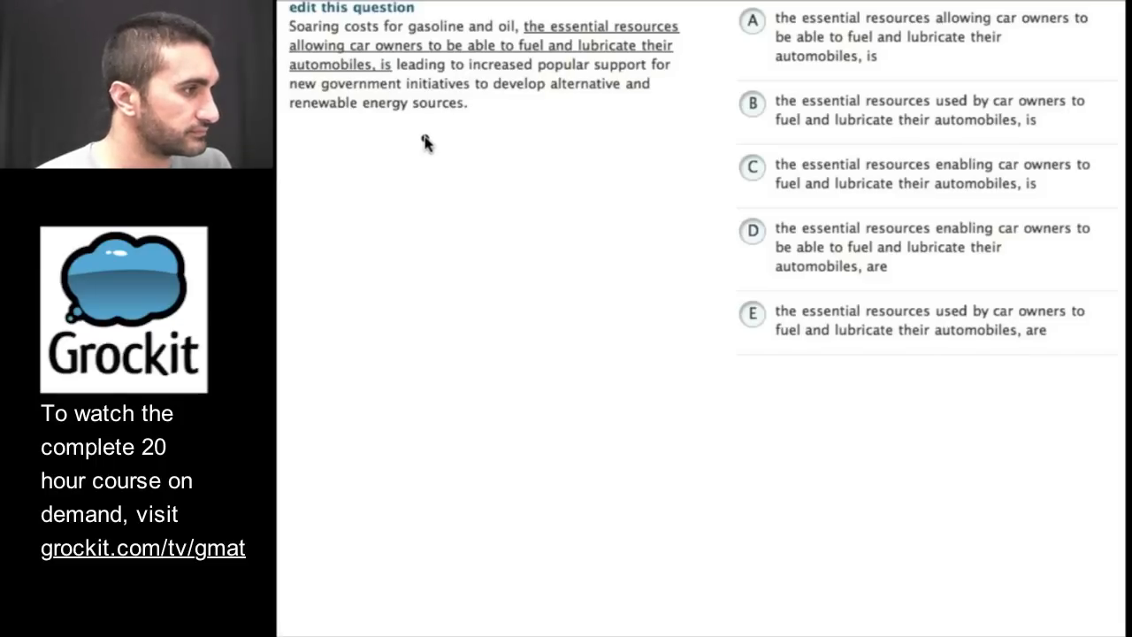
pyautogui.moveTo(434, 144)
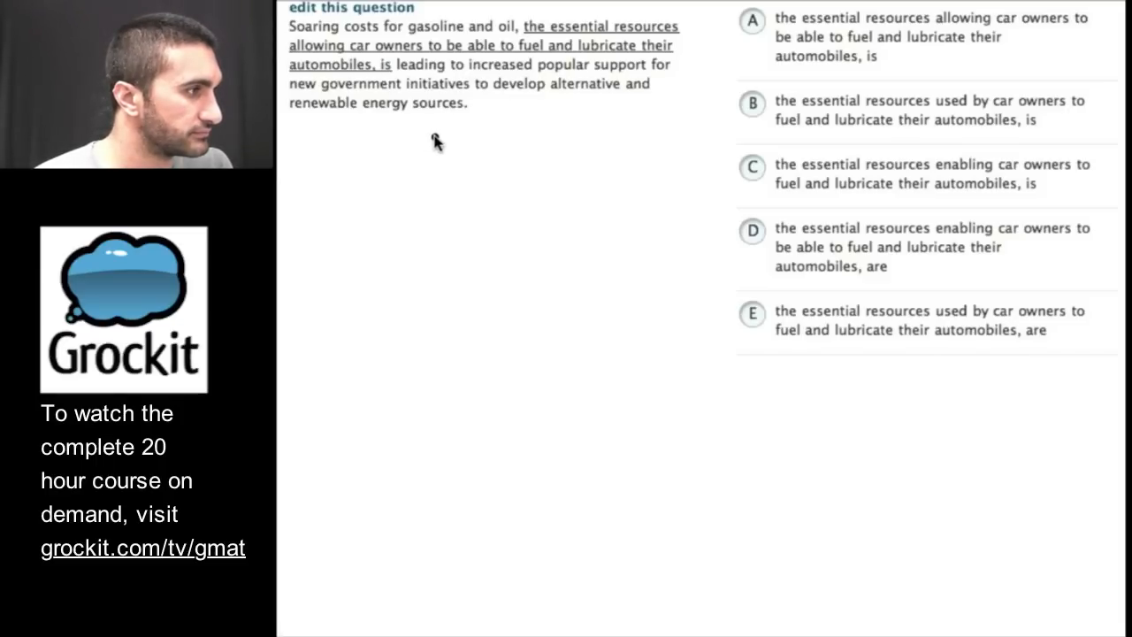
pyautogui.moveTo(430, 145)
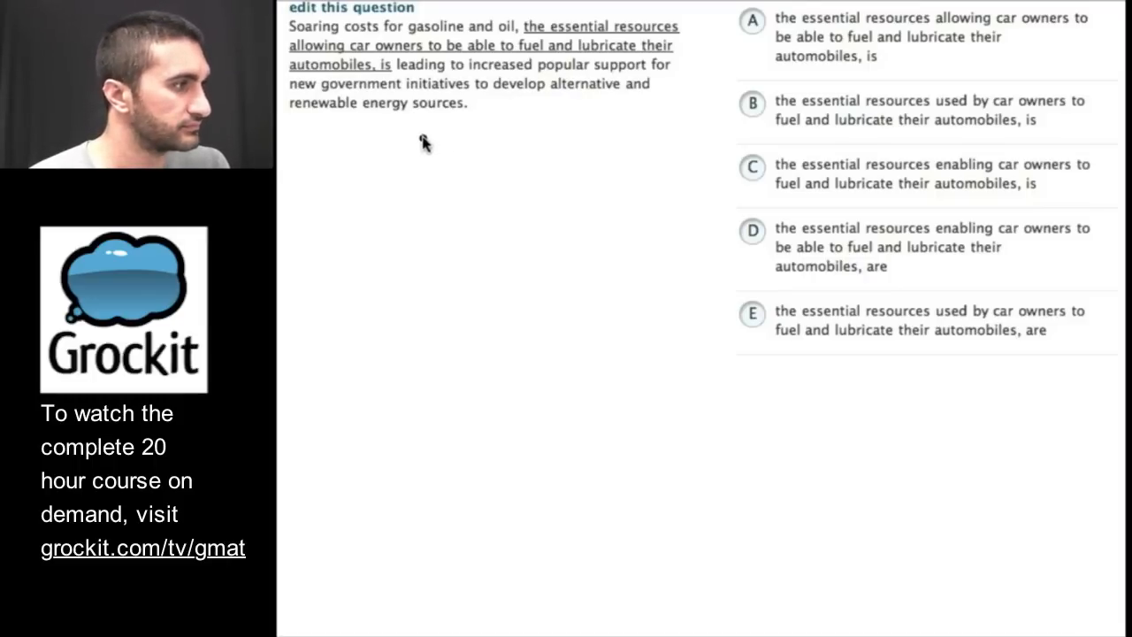
pyautogui.moveTo(405, 174)
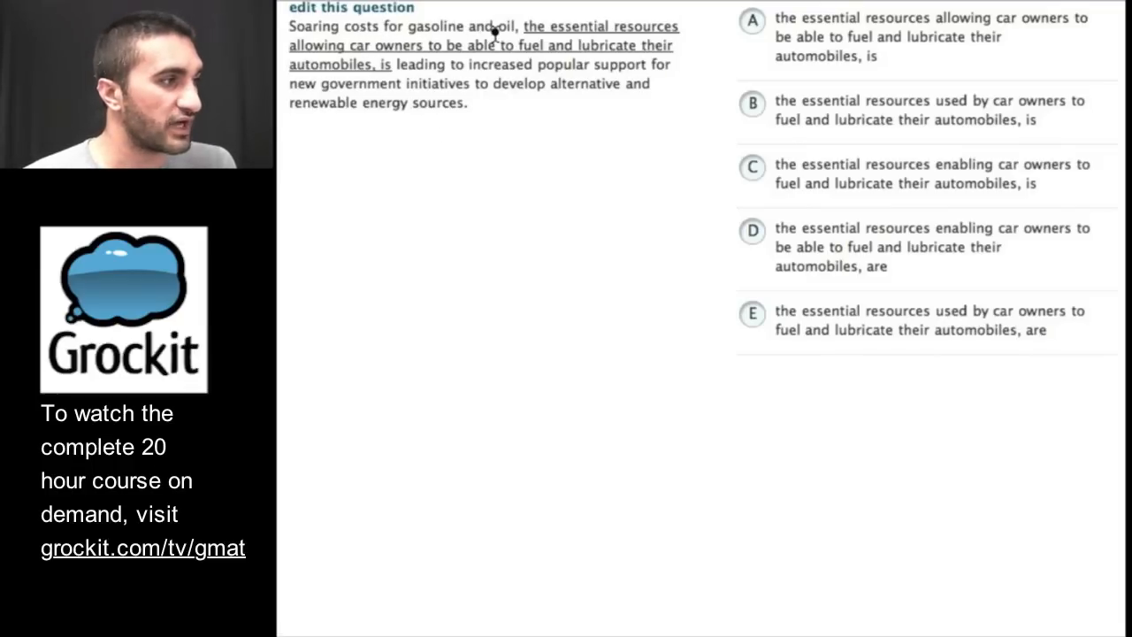
pyautogui.moveTo(398, 63)
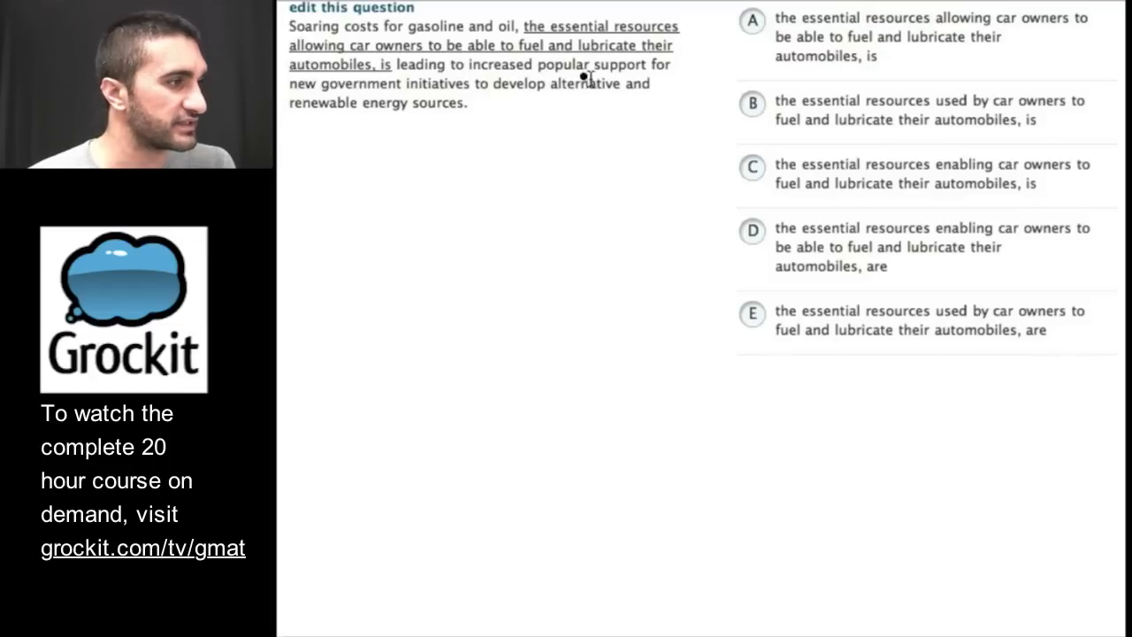
pyautogui.moveTo(485, 104)
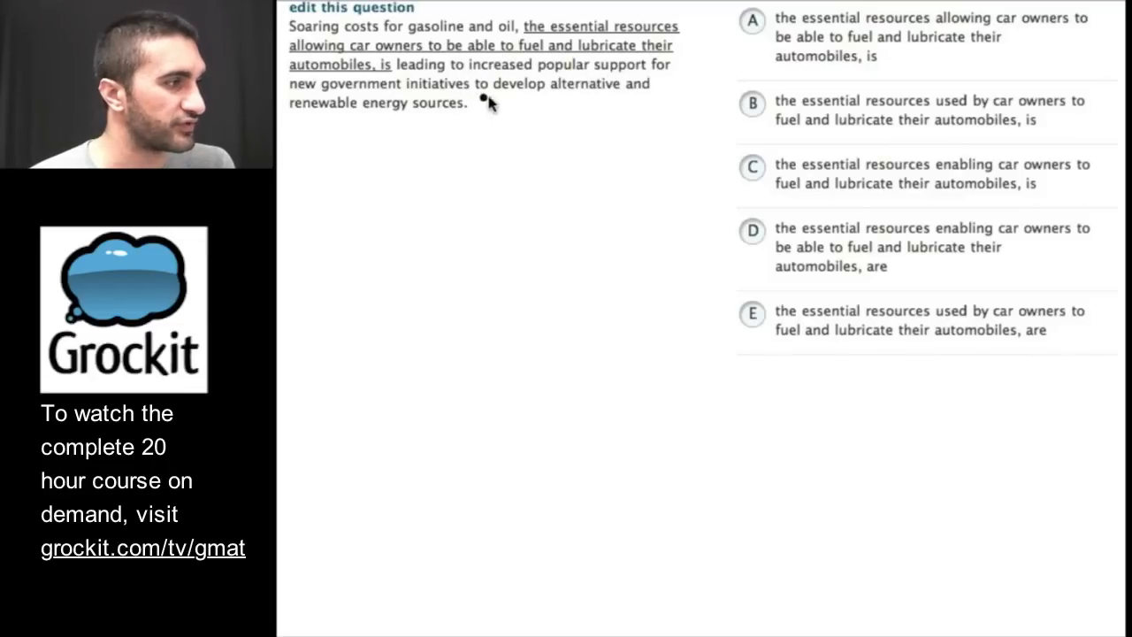
pyautogui.moveTo(394, 128)
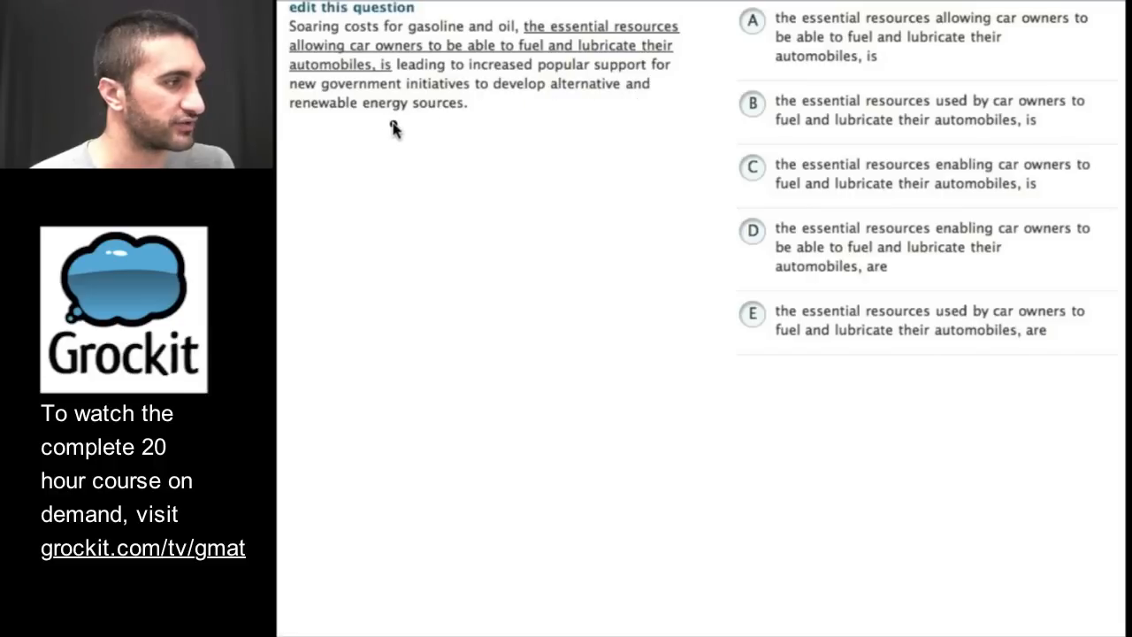
pyautogui.moveTo(557, 115)
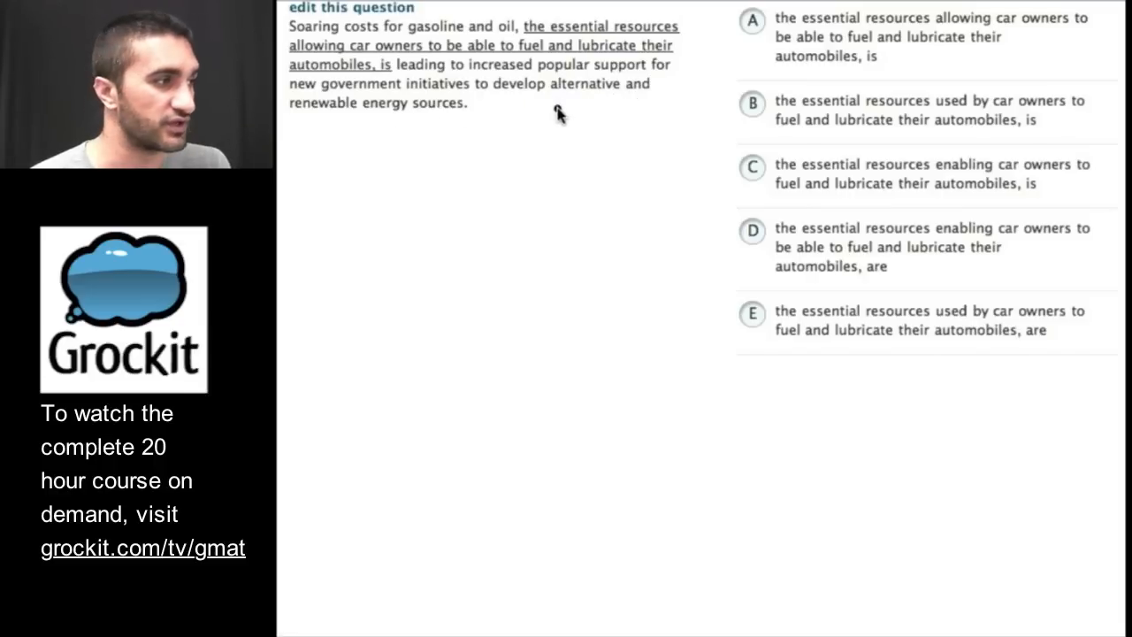
# Step: Select choice E, 'used by car owners … are', and submit it for checking
pyautogui.click(752, 110)
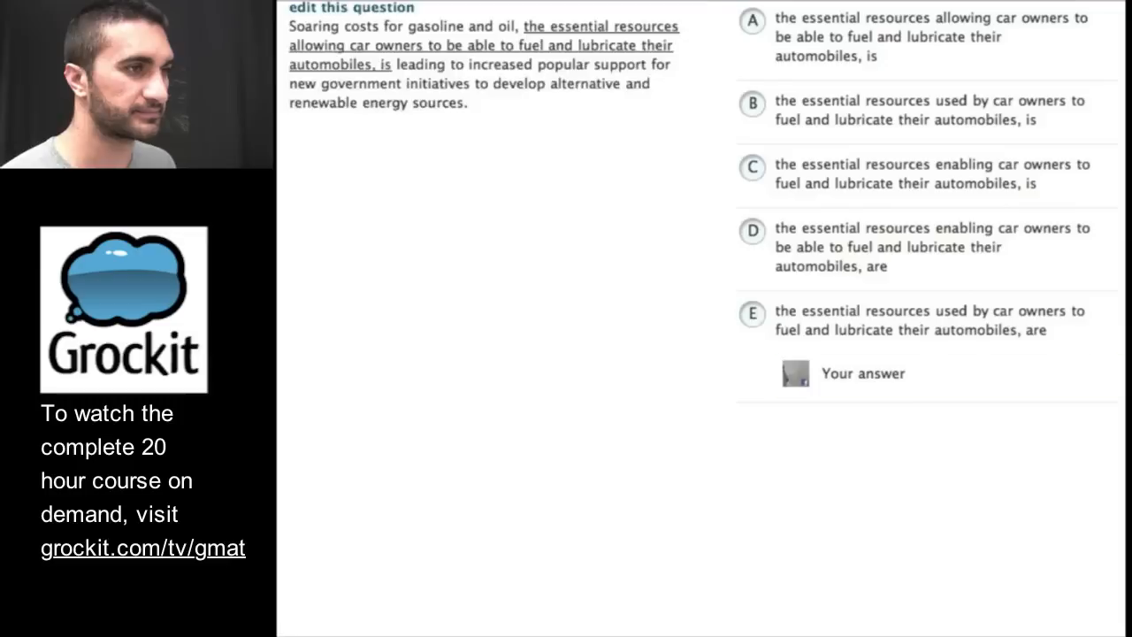
pyautogui.click(751, 315)
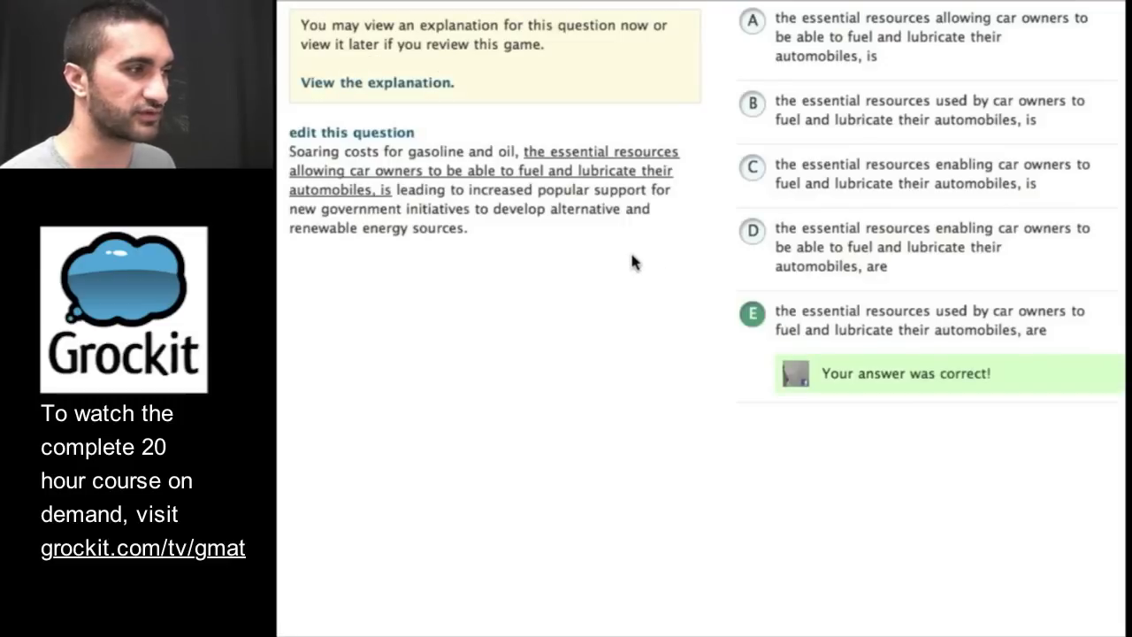